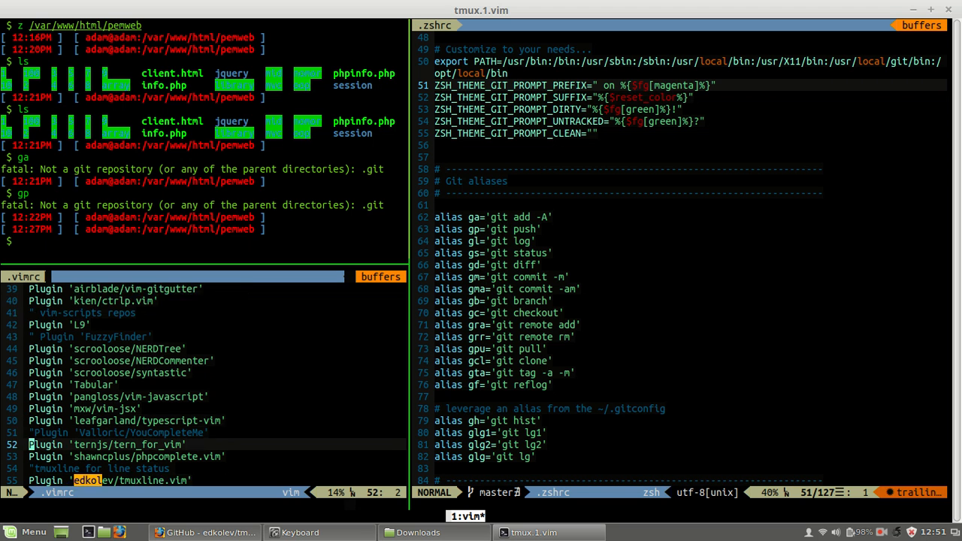
Scroll the tmuxline.vim README down to the theme-applying commands
scroll("down", 3)
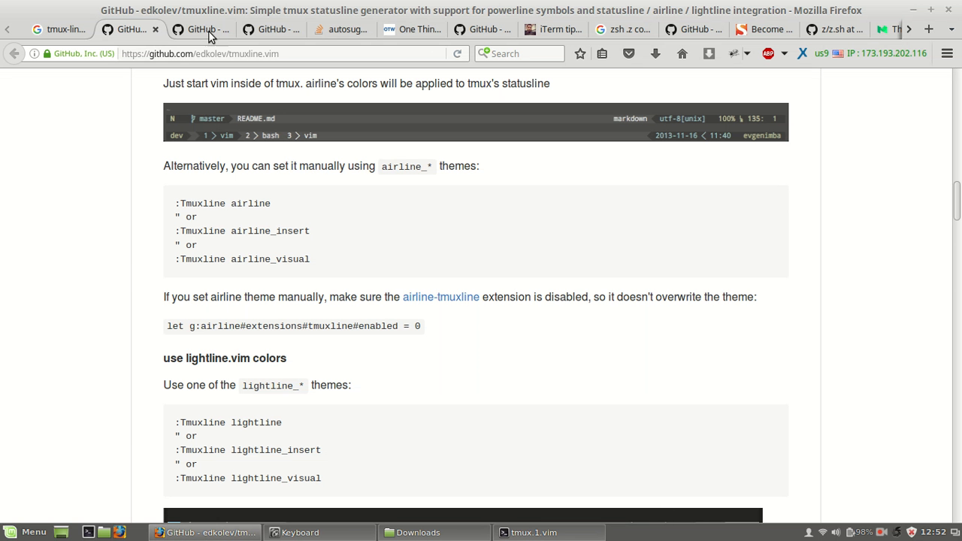
Review the top of the tmuxline.vim README and highlight part of the repository description
scroll("up", 3)
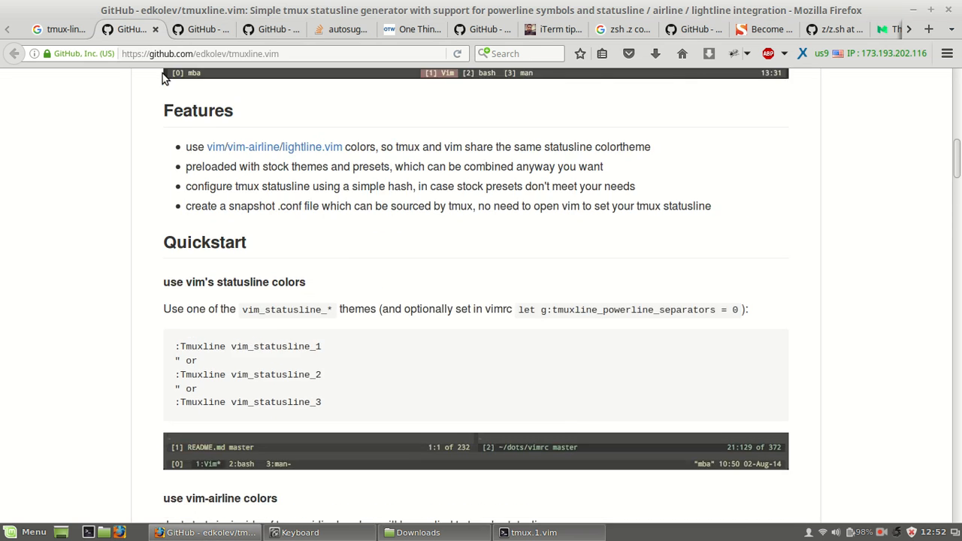
scroll("up", 3)
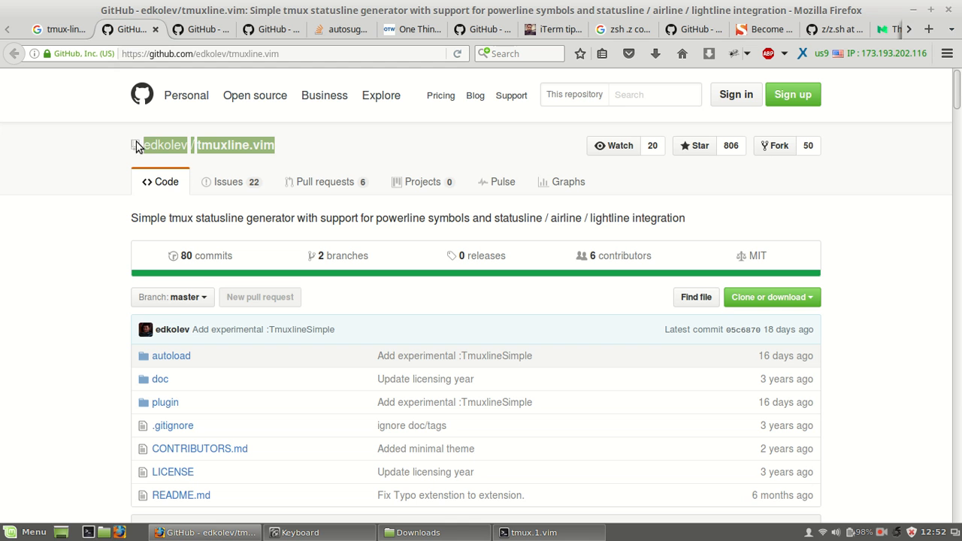
mouse_move(589, 233)
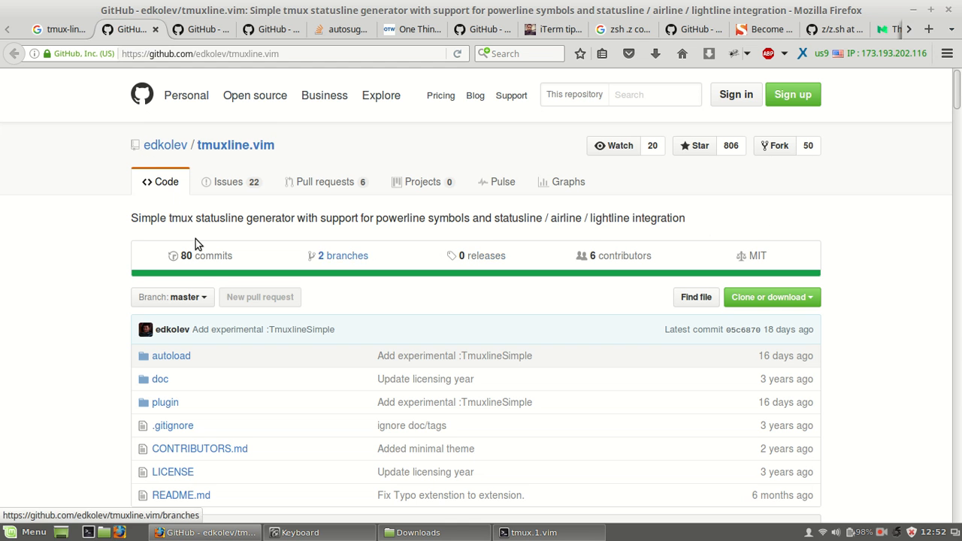
left_click_drag(138, 218, 316, 218)
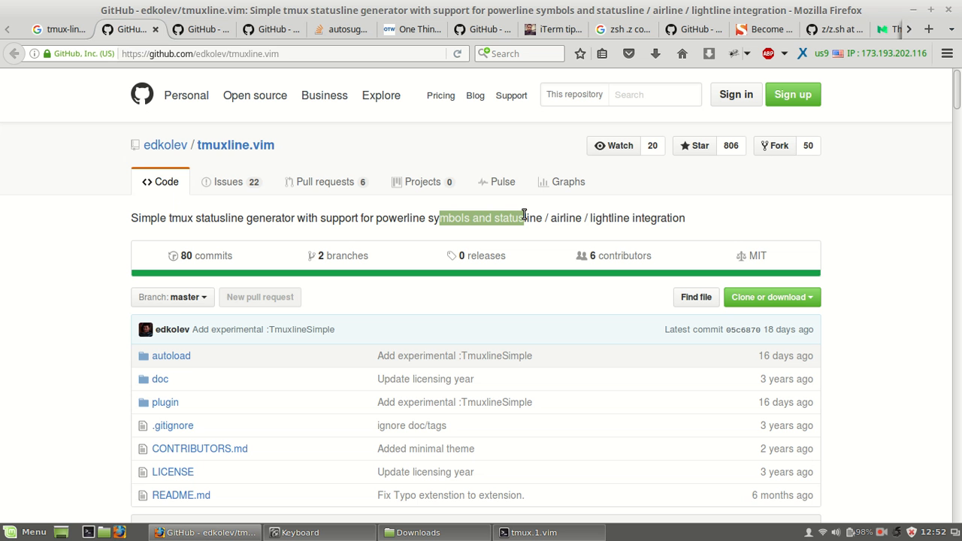
mouse_move(626, 218)
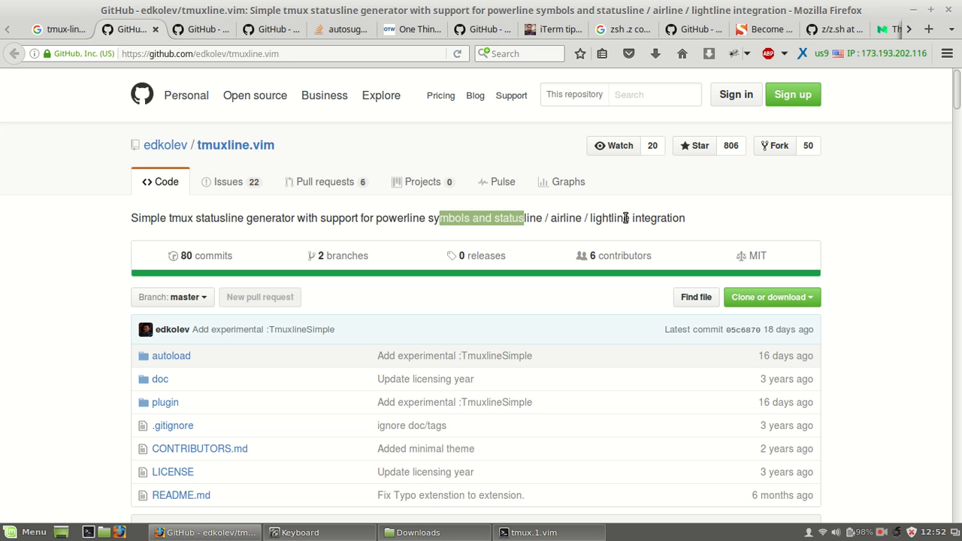
scroll("down", 3)
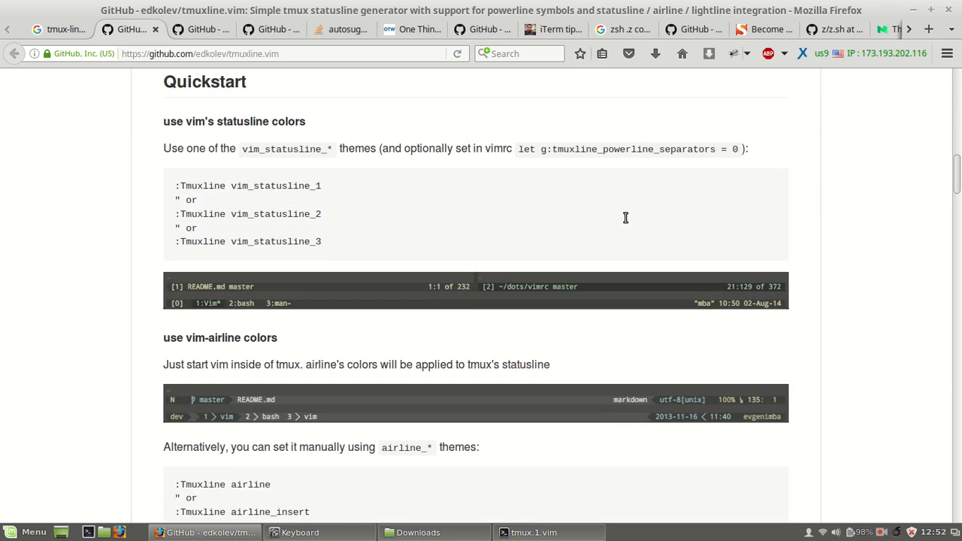
scroll("up", 3)
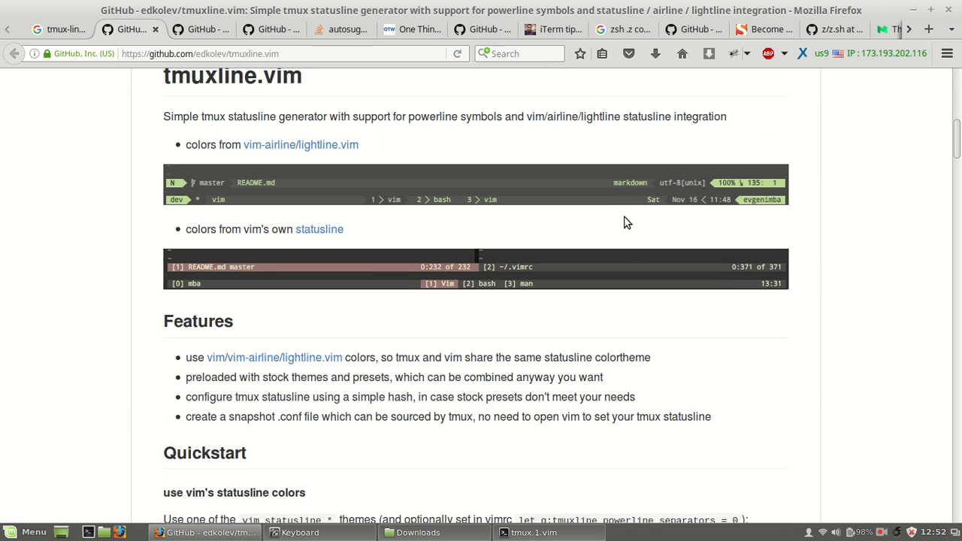
scroll("up", 3)
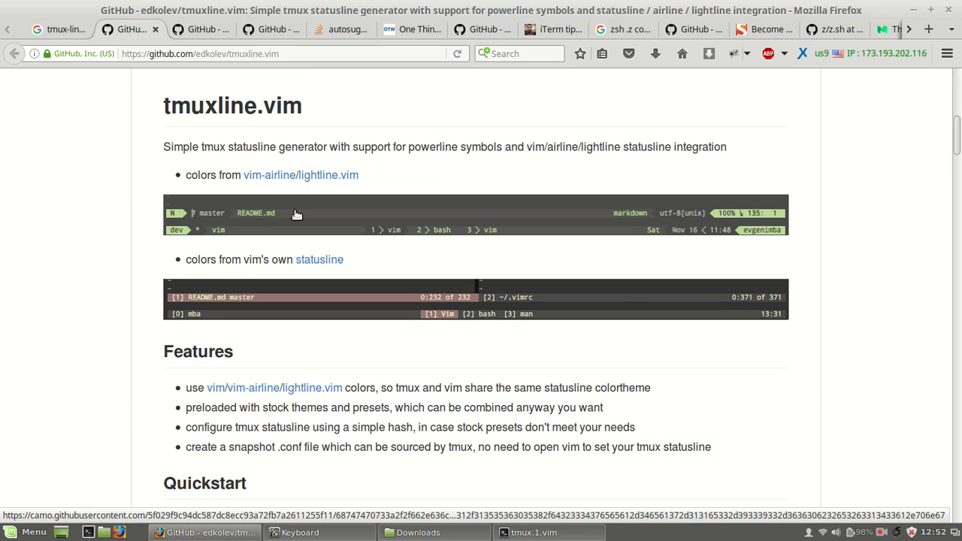
mouse_move(207, 213)
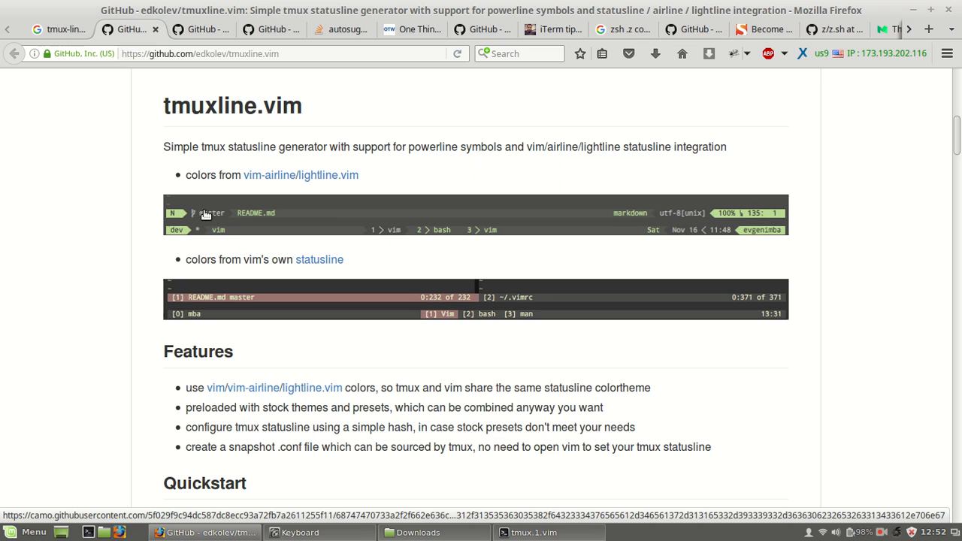
mouse_move(211, 240)
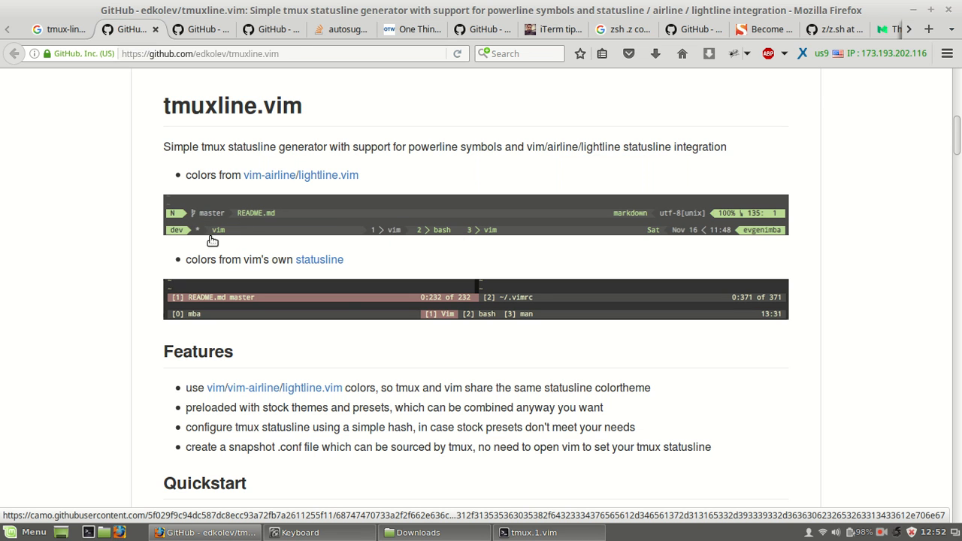
mouse_move(186, 224)
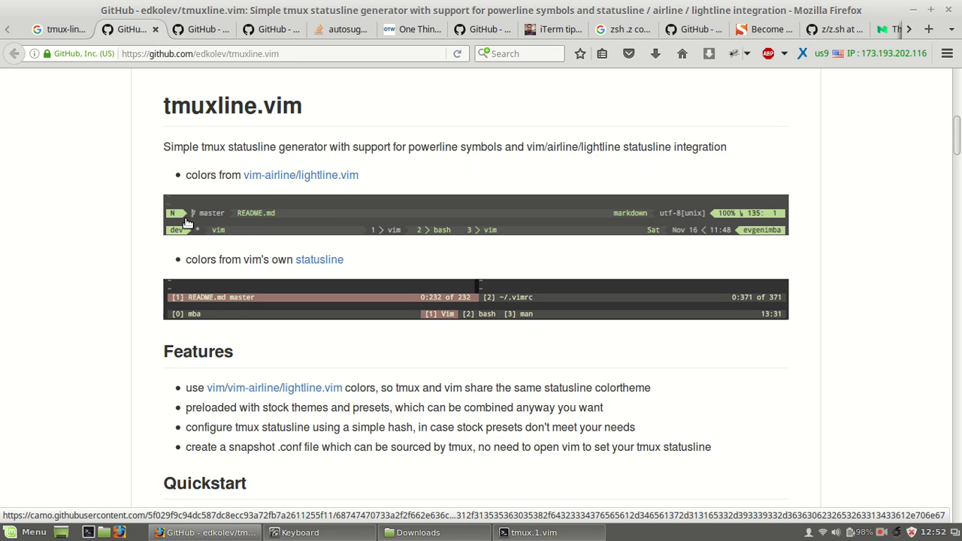
mouse_move(382, 179)
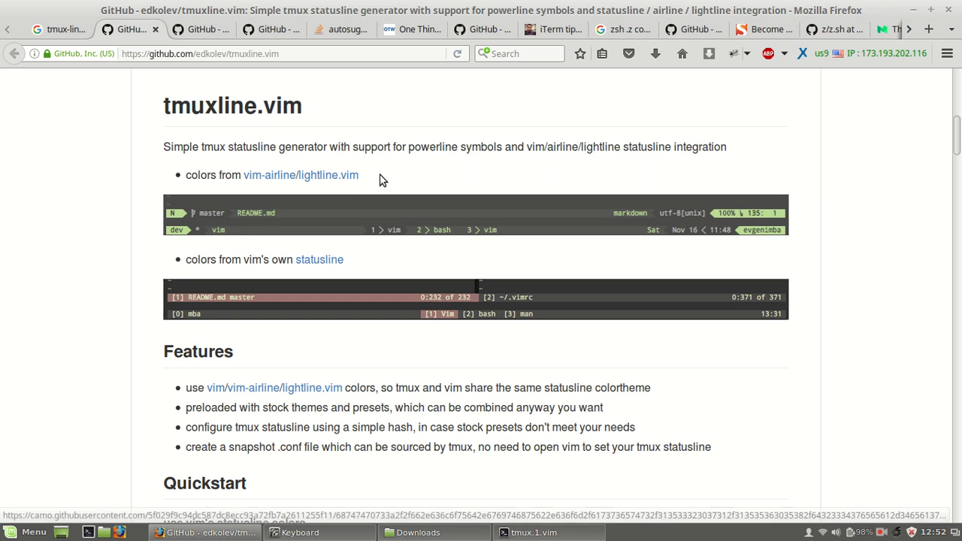
Scroll the README down to the Custom preset section with its g:tmuxline_preset hash
scroll("down", 3)
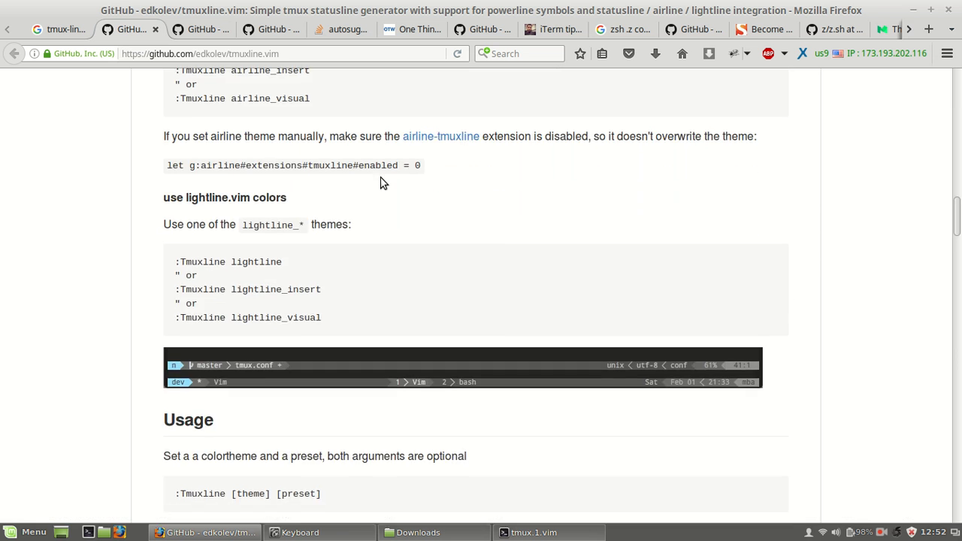
scroll("down", 3)
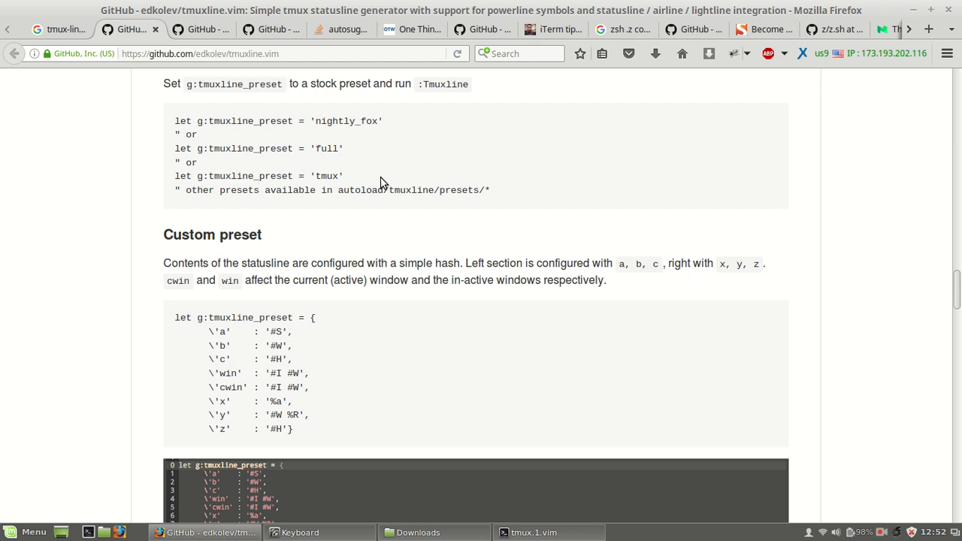
scroll("down", 3)
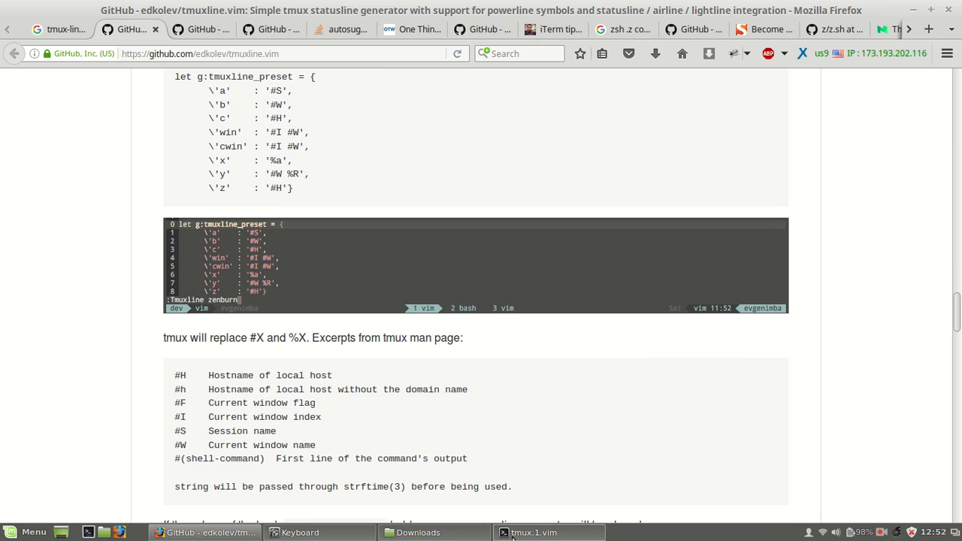
Run :PluginInstall in Vim so Vundle installs edkolev/tmuxline.vim and reports Done
left_click(550, 532)
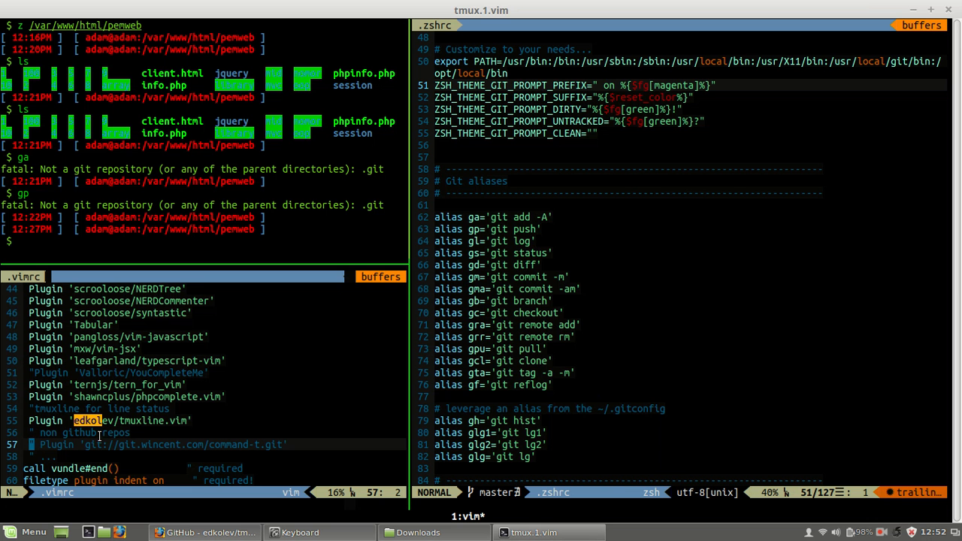
mouse_move(111, 423)
type(":")
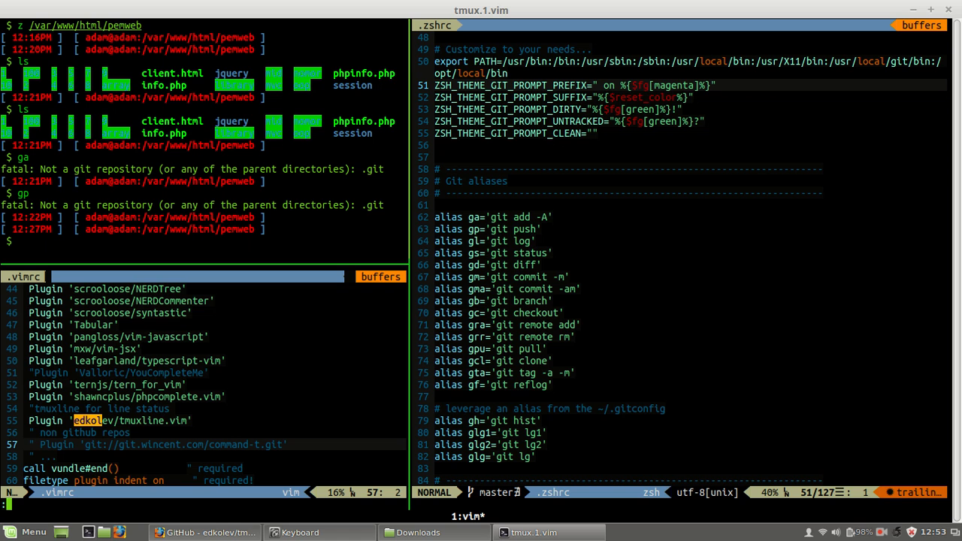
type("PluginInstall")
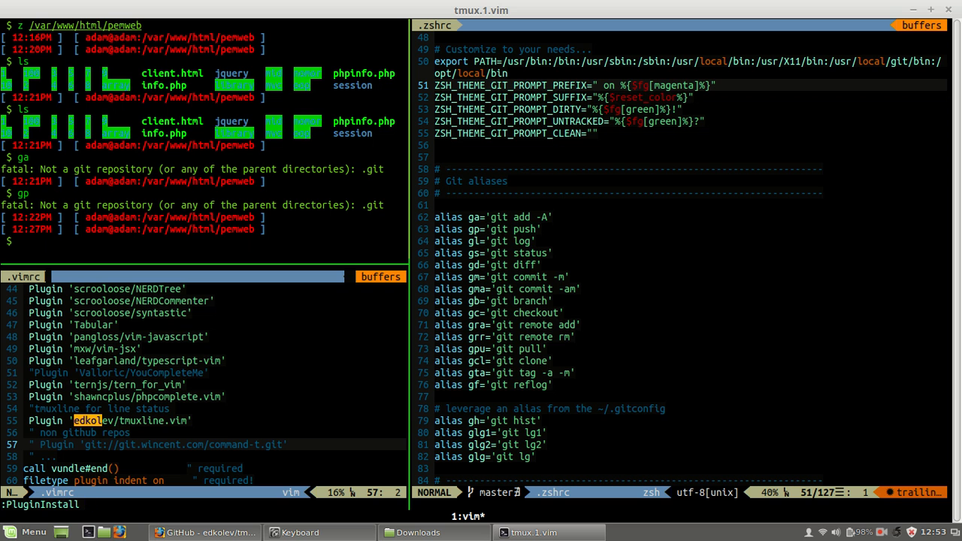
key("Return")
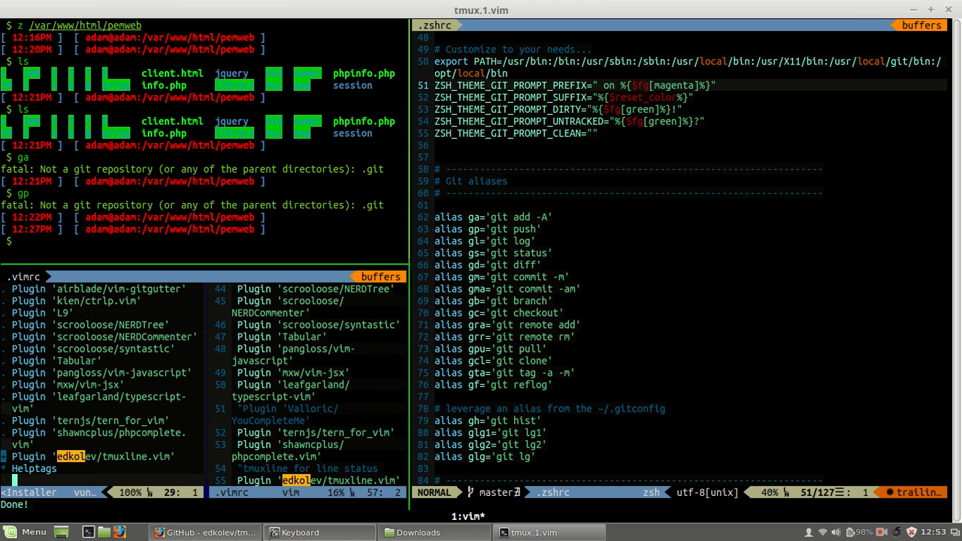
left_click(203, 532)
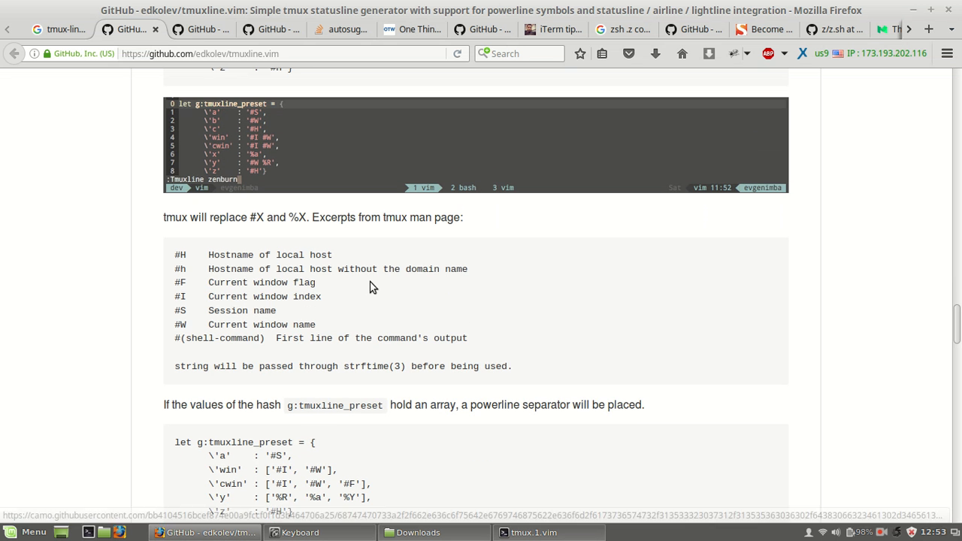
scroll("down", 3)
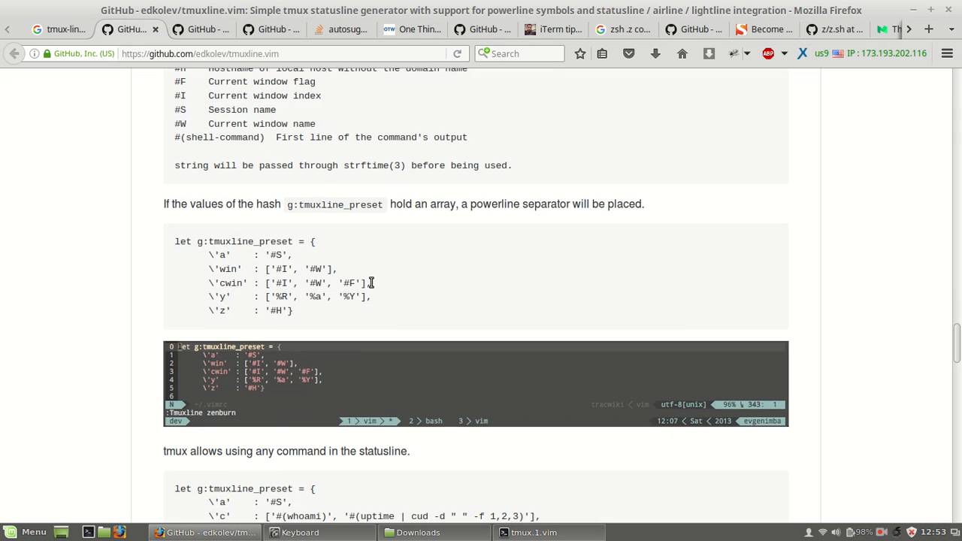
mouse_move(280, 373)
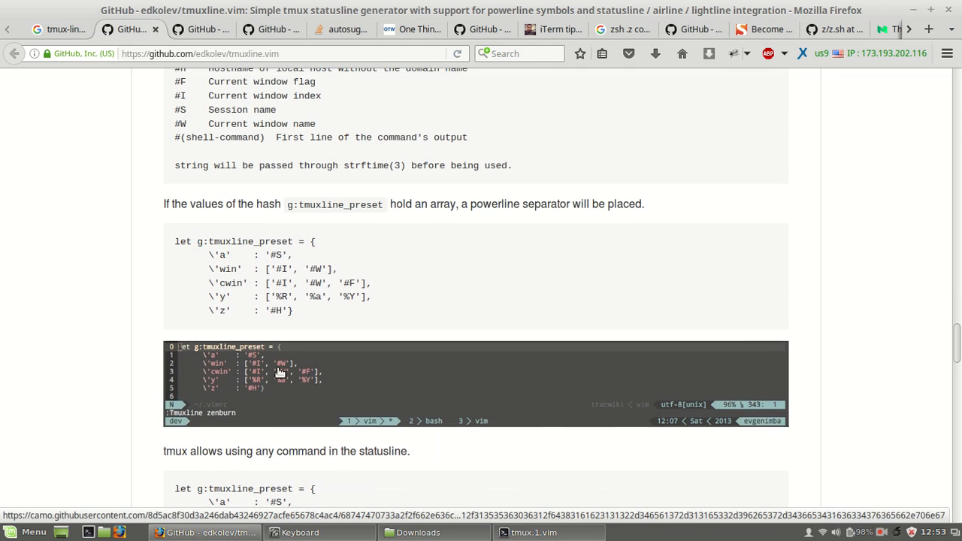
scroll("up", 3)
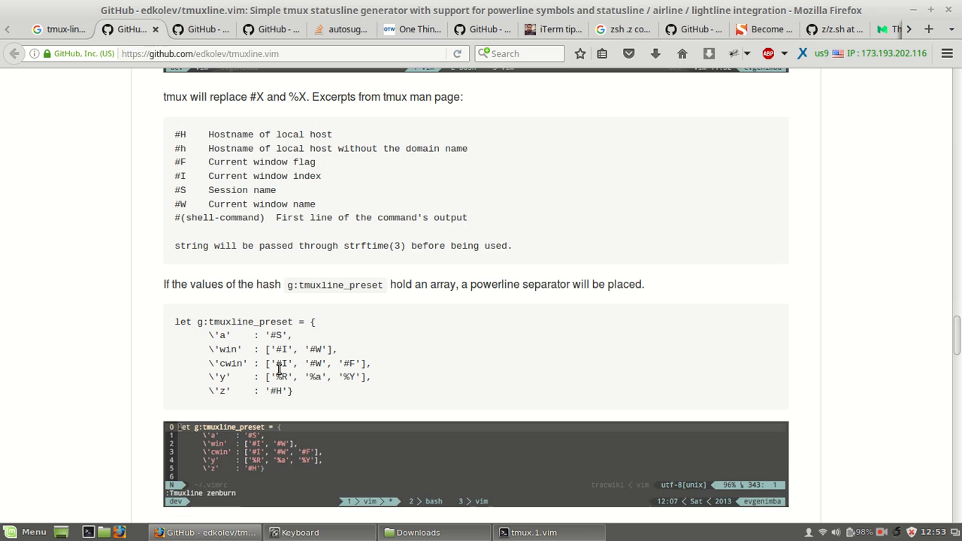
scroll("up", 3)
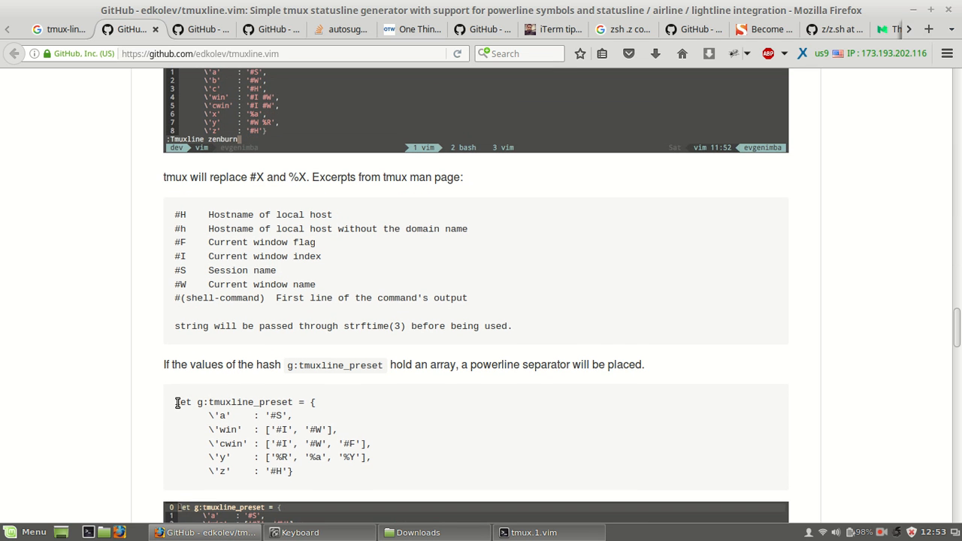
left_click_drag(176, 402, 293, 472)
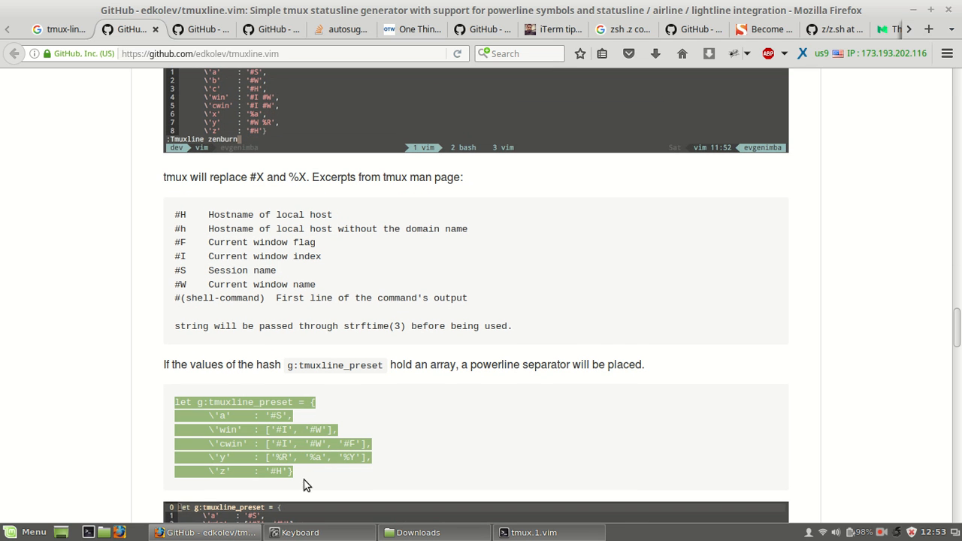
mouse_move(282, 367)
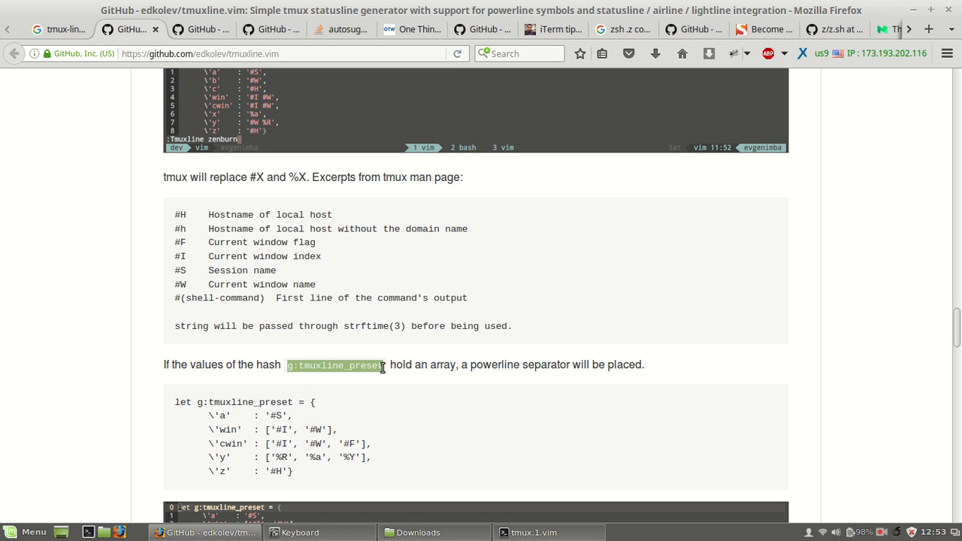
scroll("down", 3)
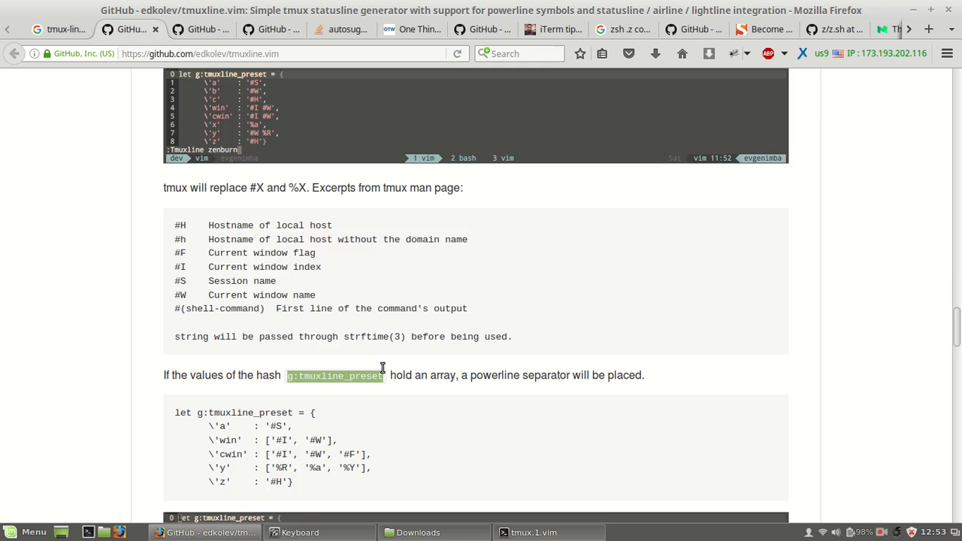
scroll("up", 3)
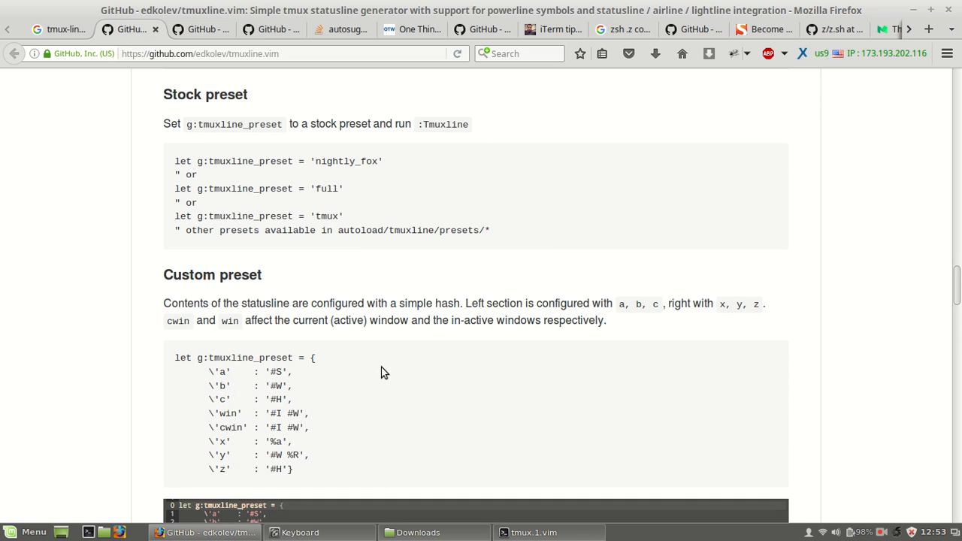
scroll("up", 3)
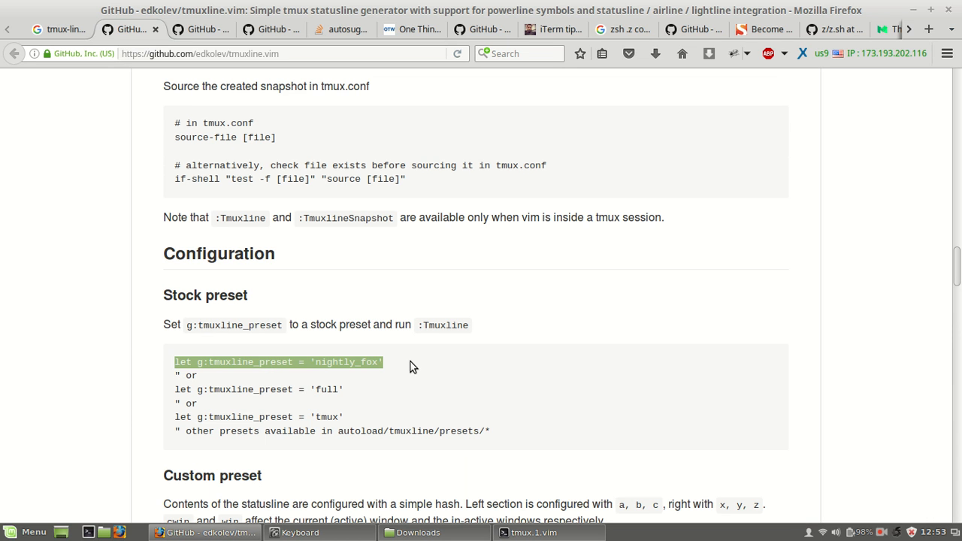
right_click(358, 368)
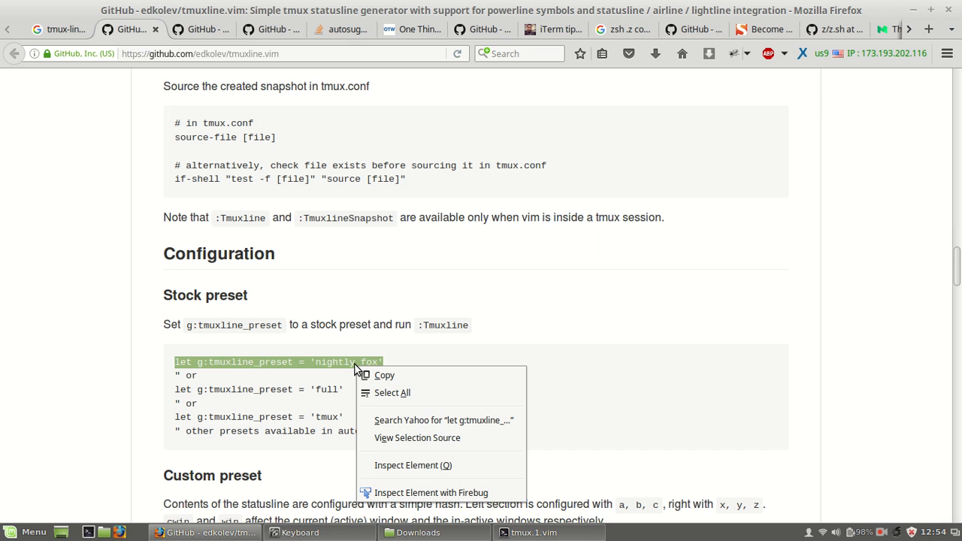
scroll("up", 3)
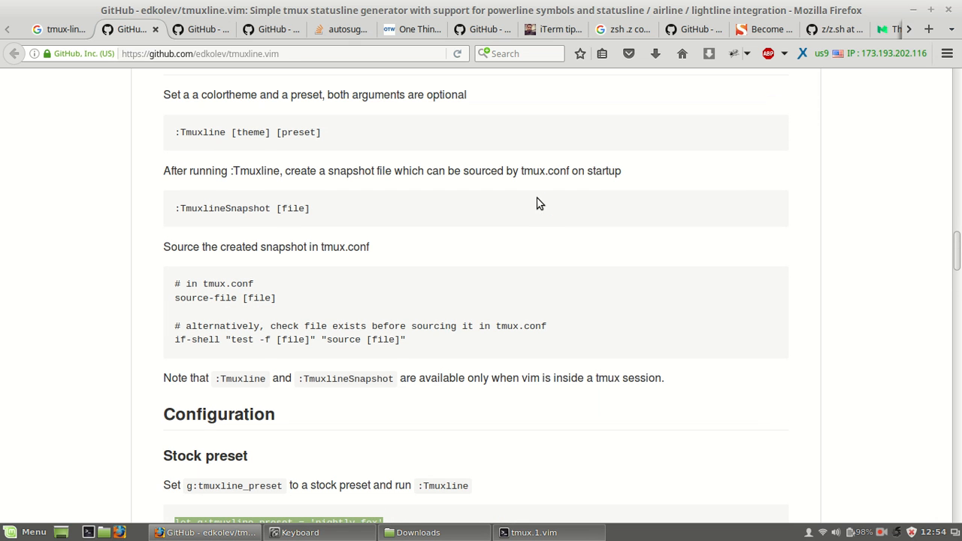
scroll("up", 3)
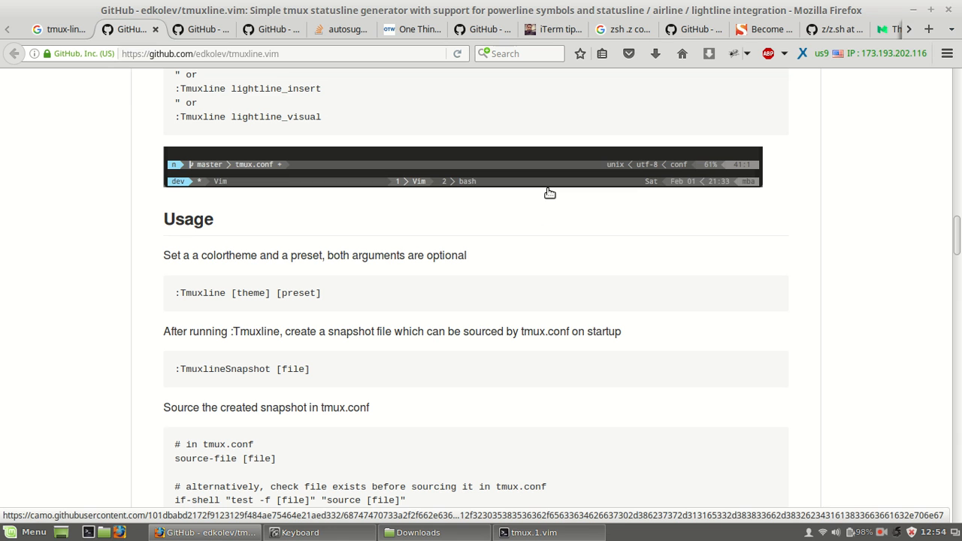
mouse_move(164, 289)
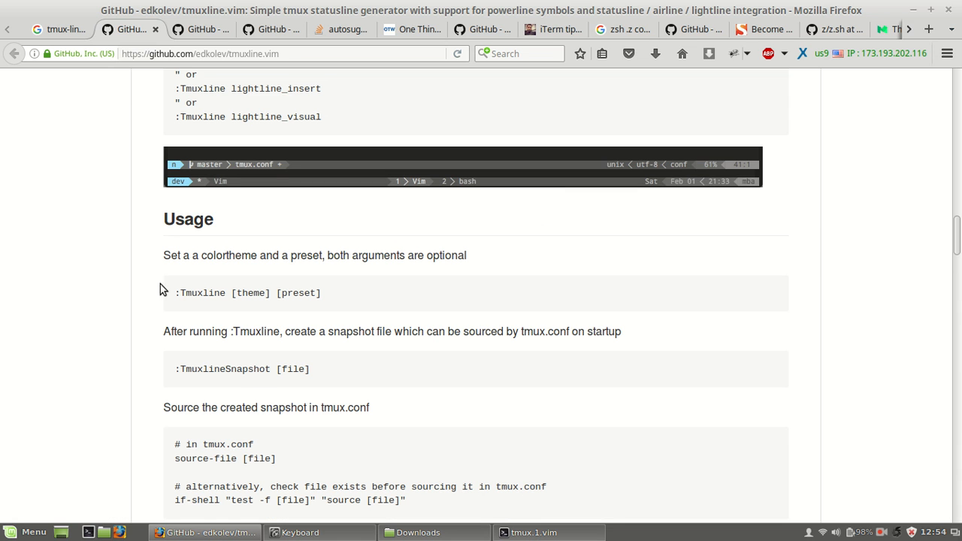
double_click(201, 292)
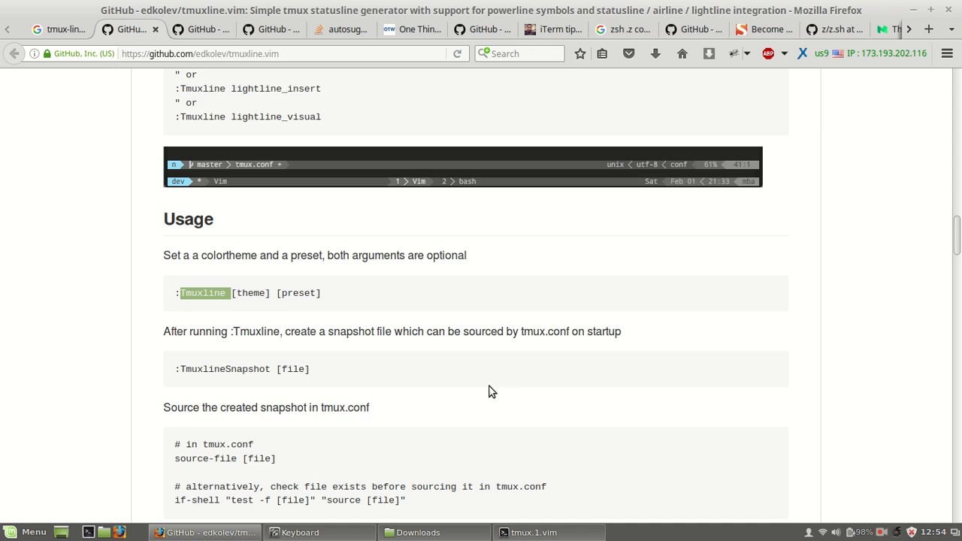
scroll("down", 3)
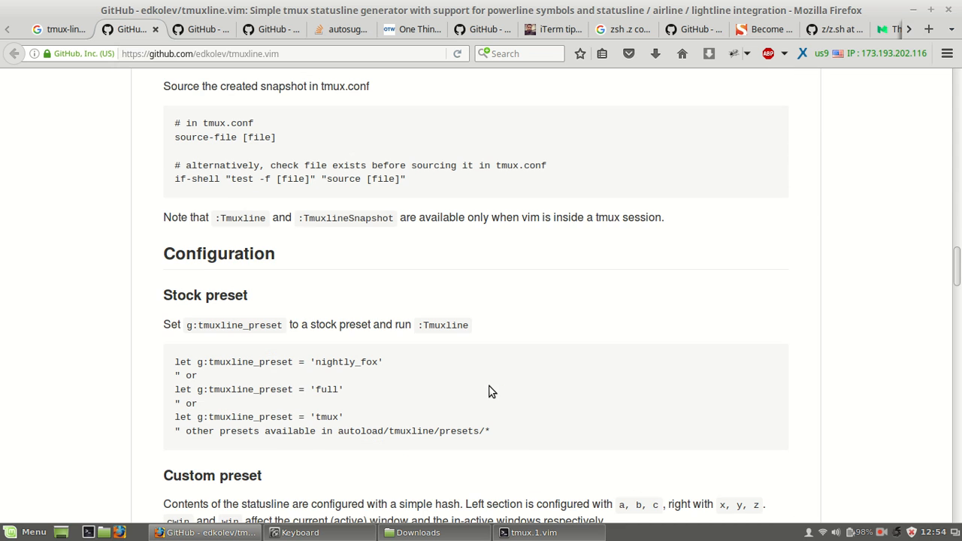
Switch back to the tmux terminal showing .vimrc with the tmuxline.vim plugin entry
left_click(535, 532)
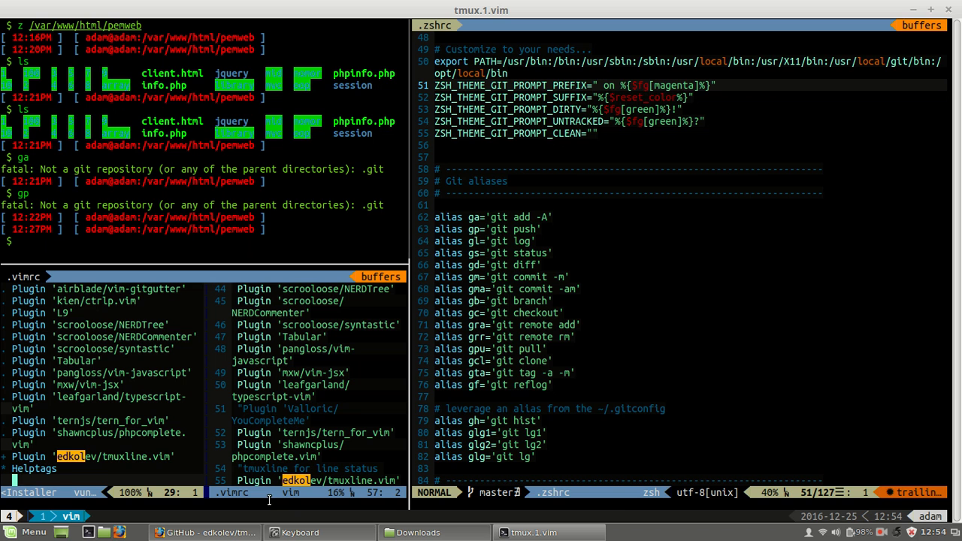
mouse_move(794, 520)
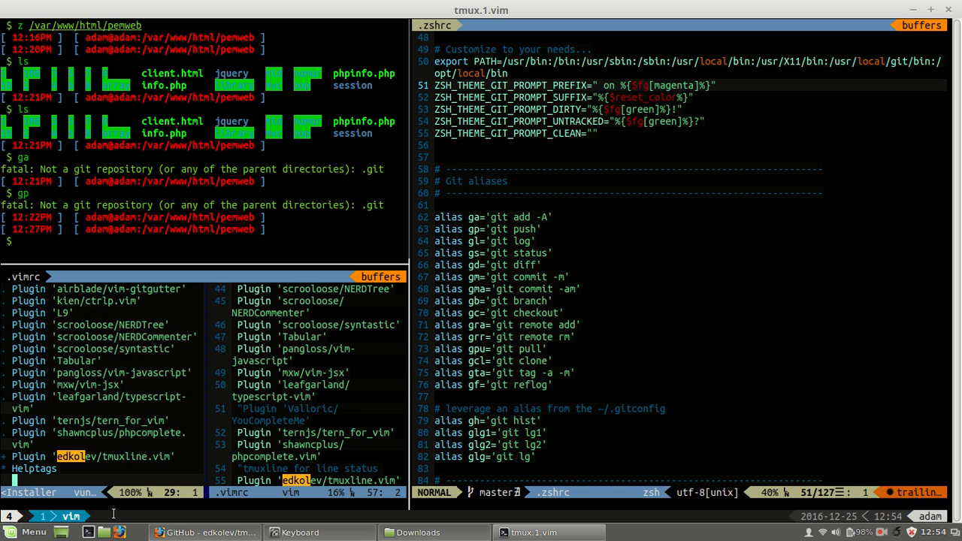
mouse_move(168, 395)
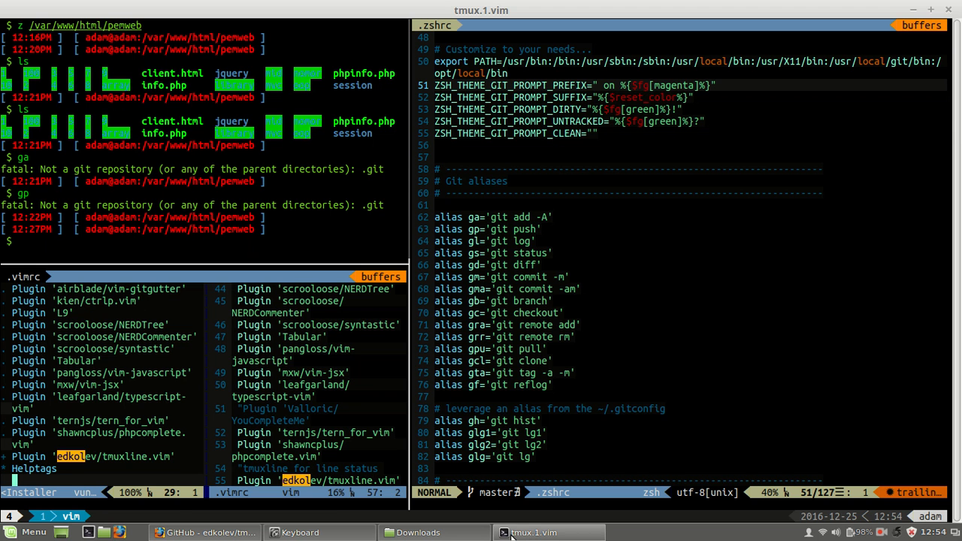
Copy the nightly_fox stock preset line from the tmuxline.vim README
left_click(203, 532)
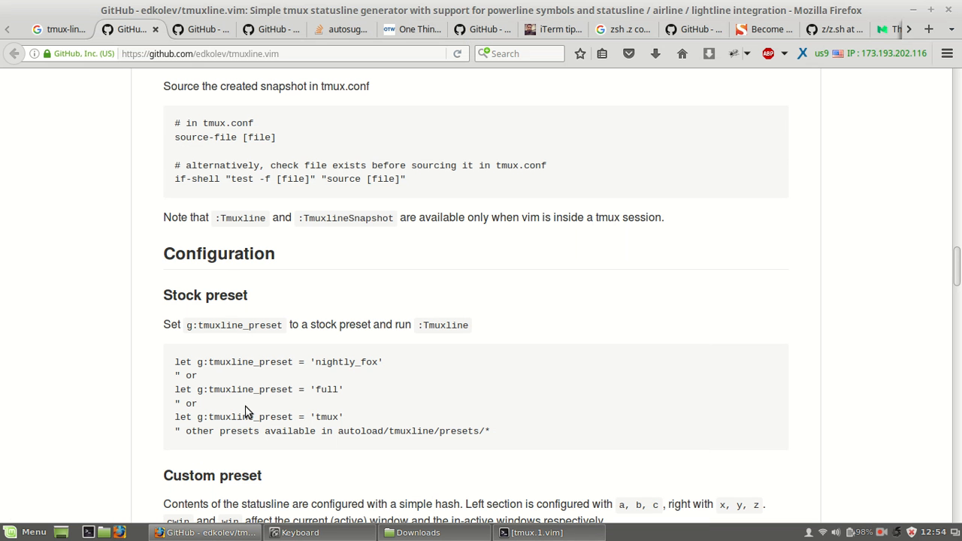
scroll("down", 3)
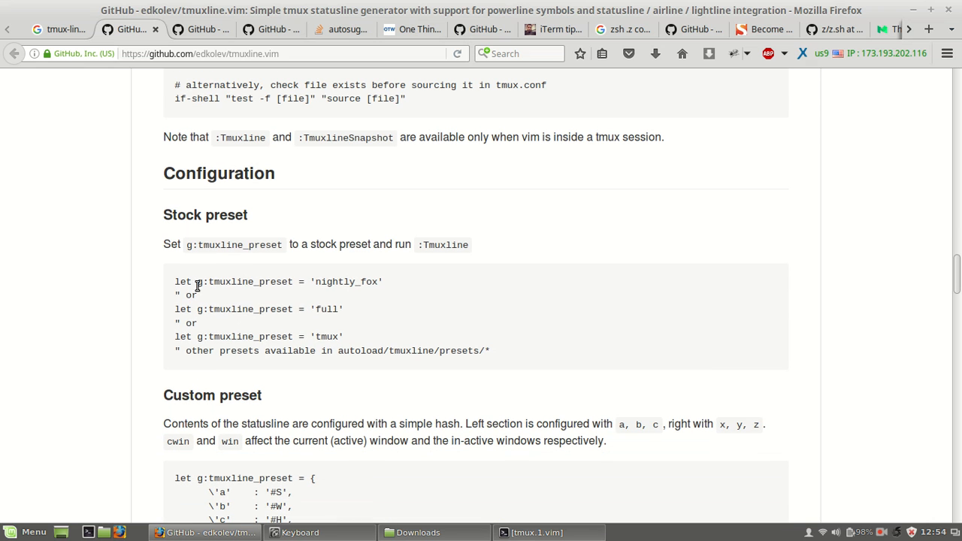
double_click(183, 281)
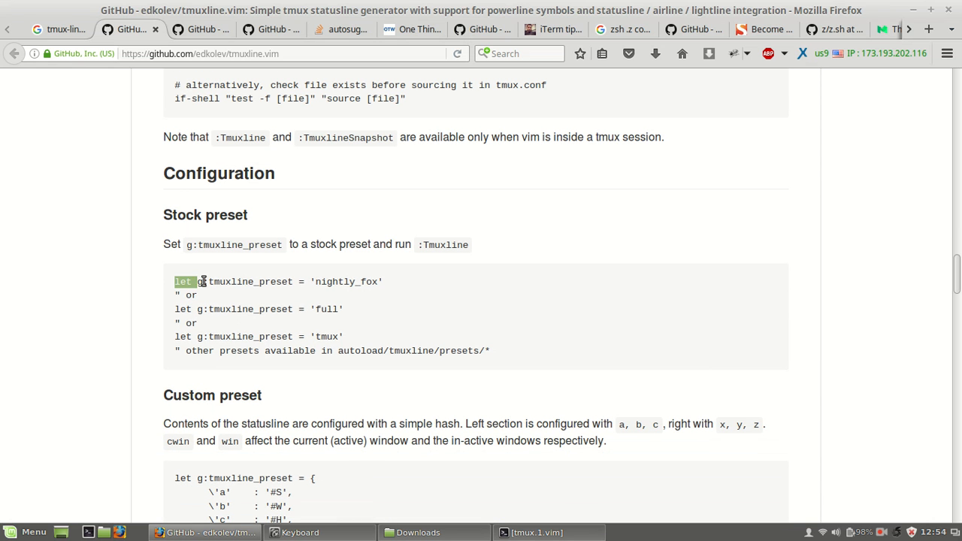
left_click_drag(174, 281, 382, 281)
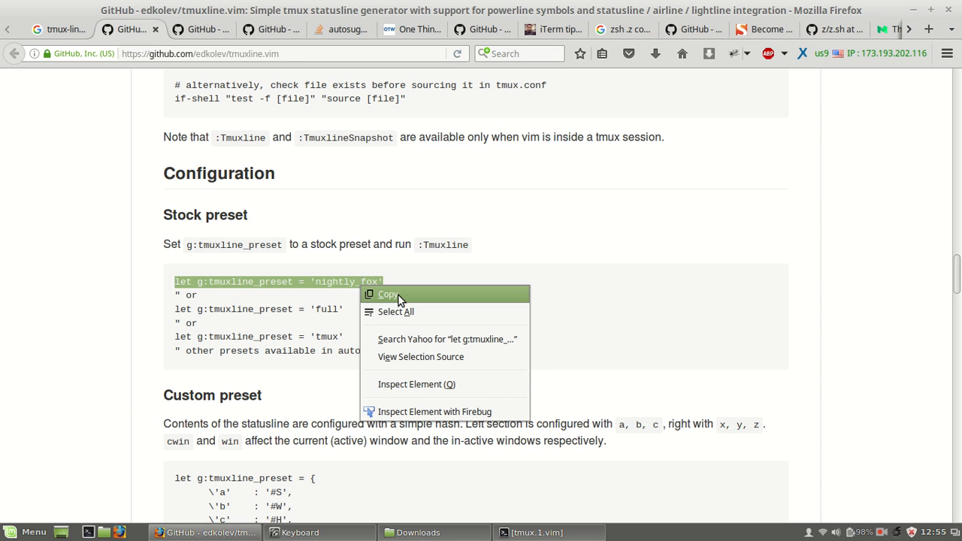
left_click(388, 293)
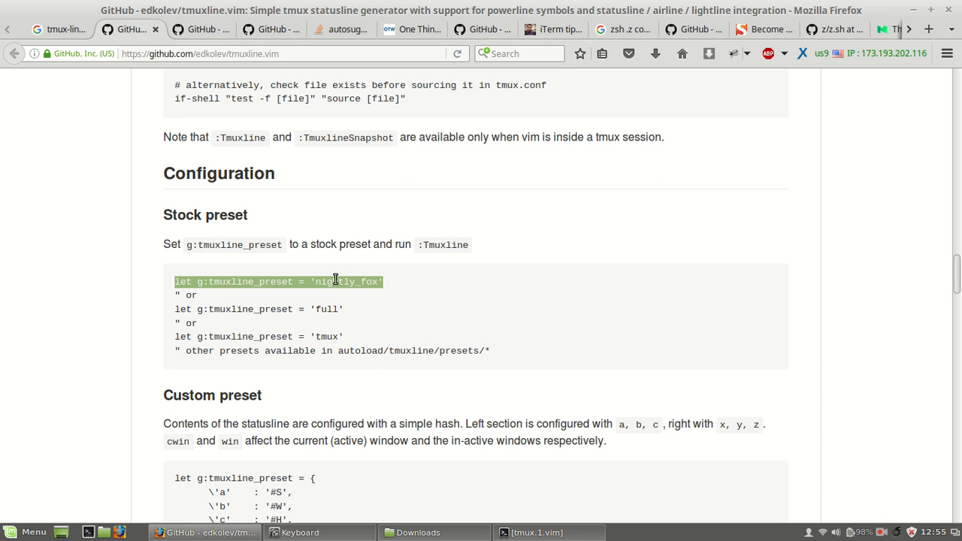
mouse_move(200, 246)
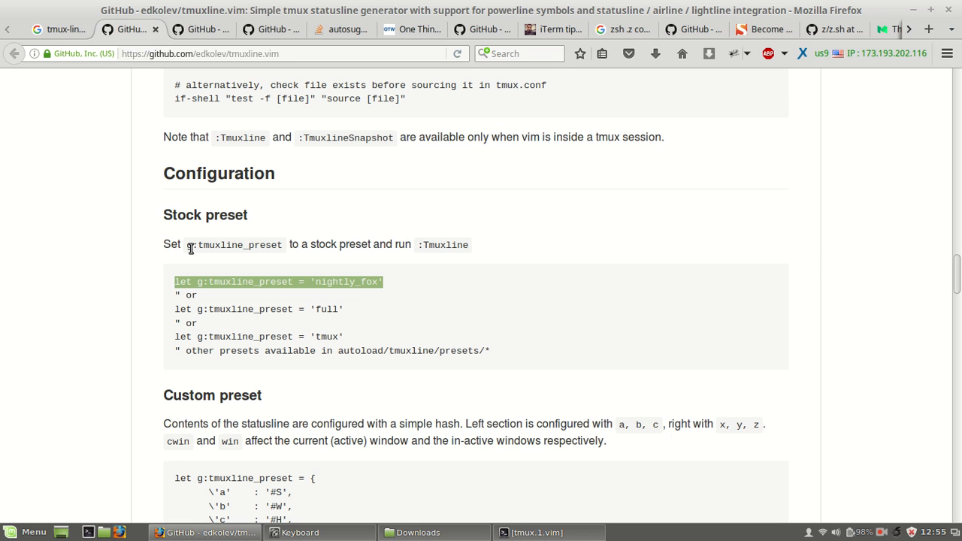
mouse_move(273, 245)
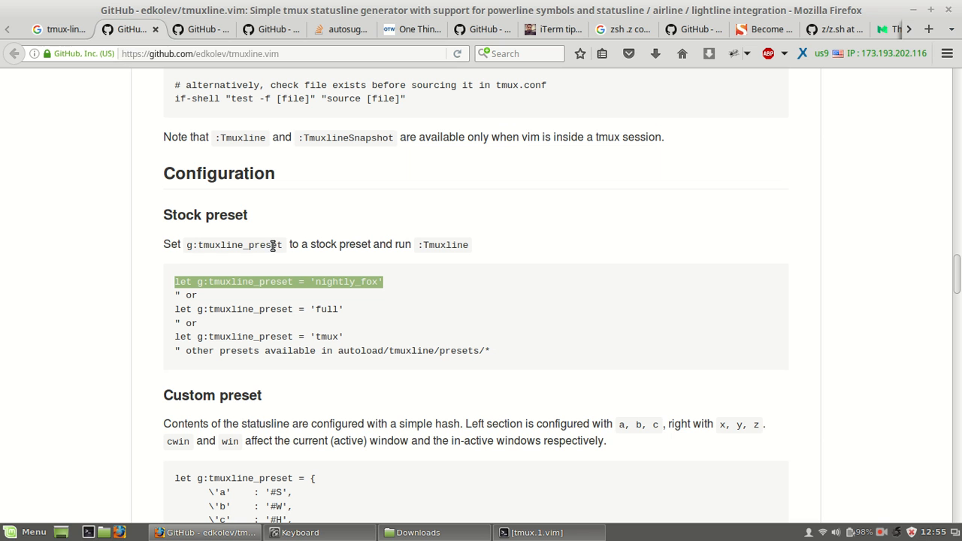
mouse_move(389, 243)
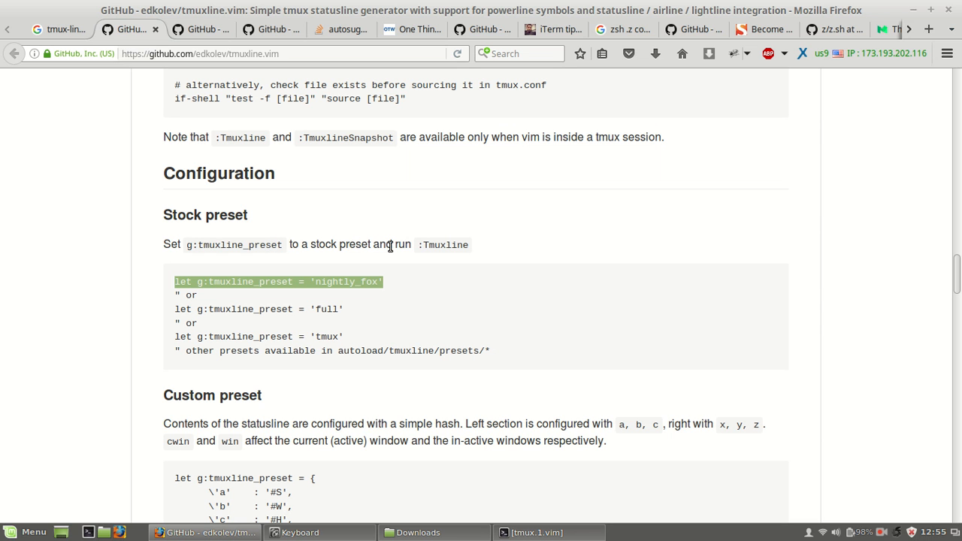
mouse_move(468, 244)
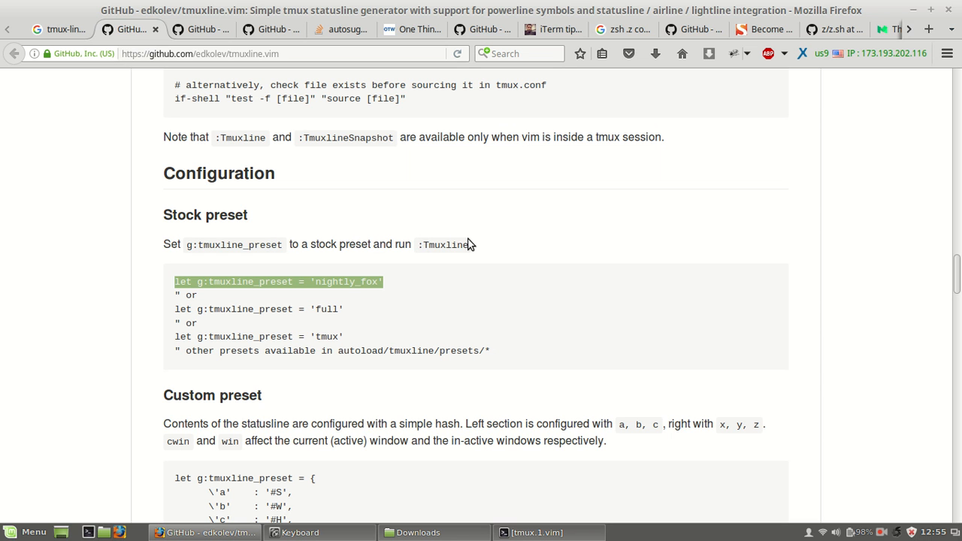
mouse_move(490, 235)
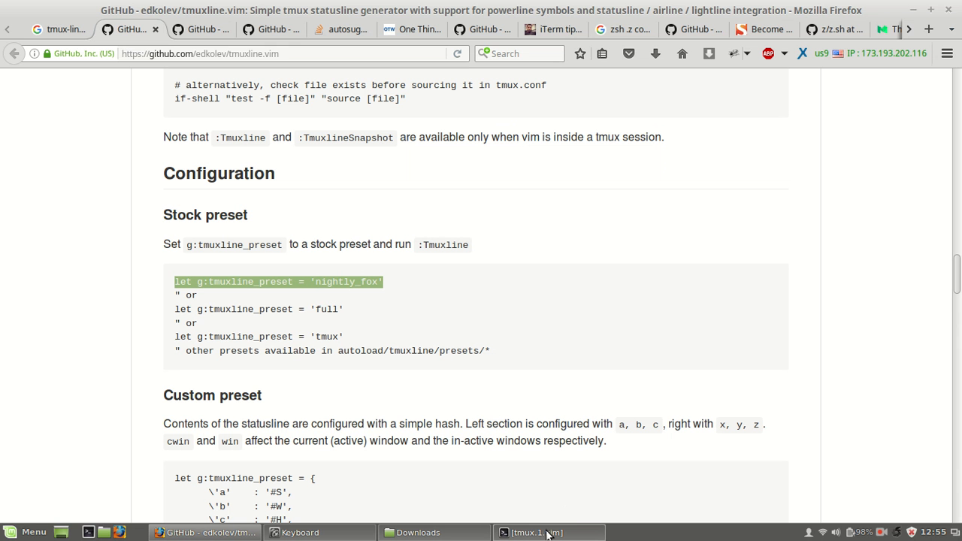
Look over the Custom preset example in the README, then return to the terminal running Vim
left_click(535, 532)
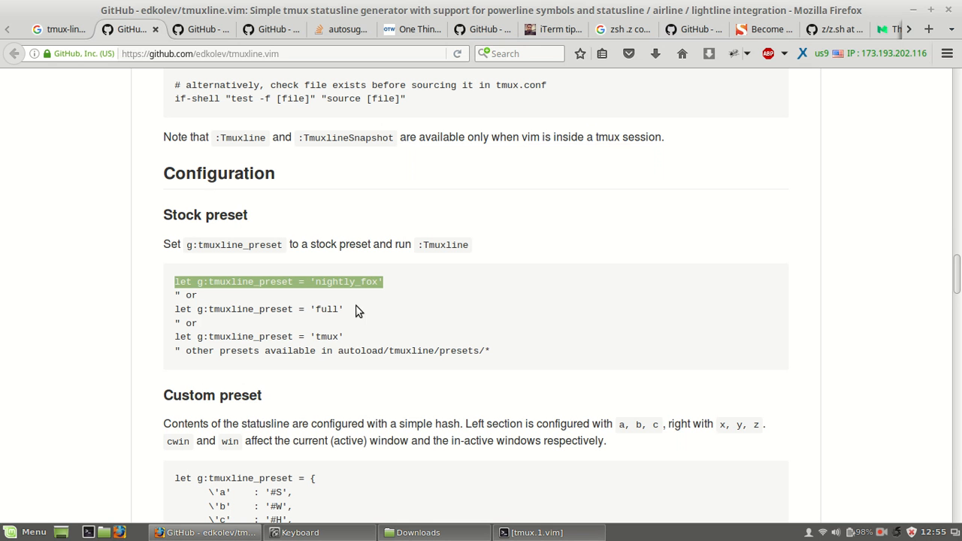
mouse_move(241, 283)
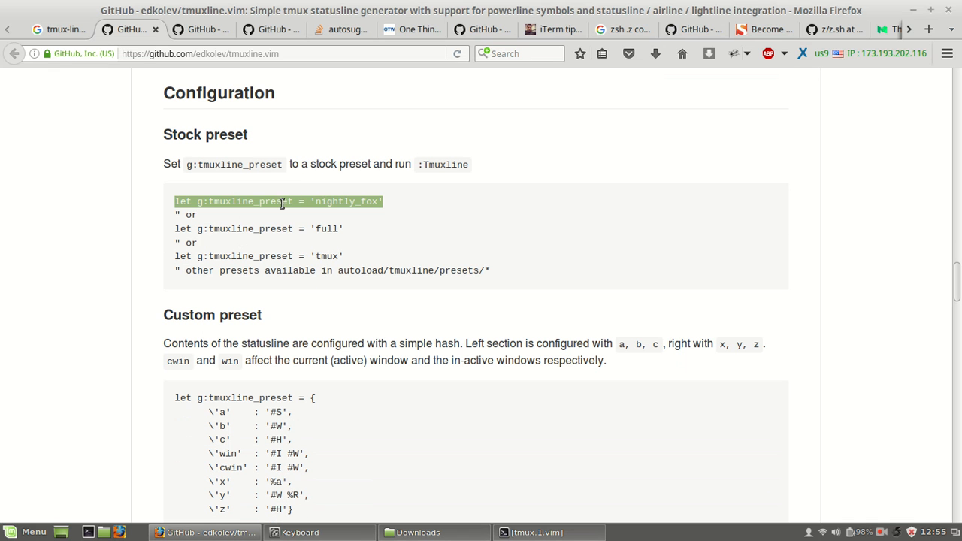
right_click(283, 203)
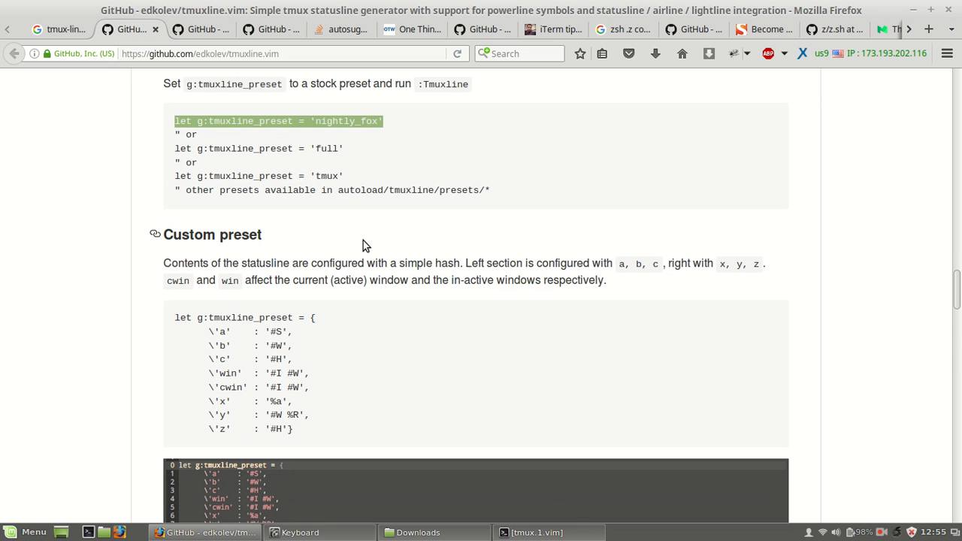
scroll("down", 3)
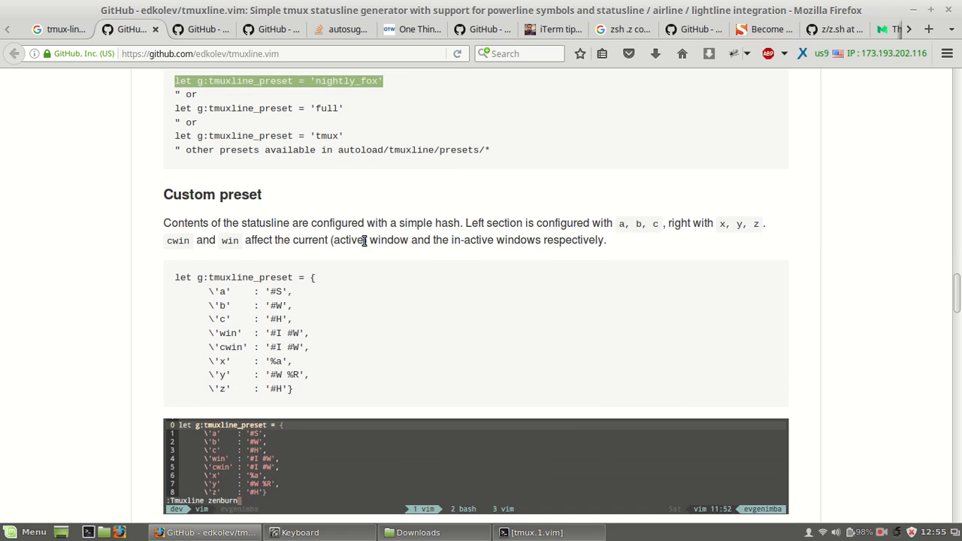
scroll("up", 3)
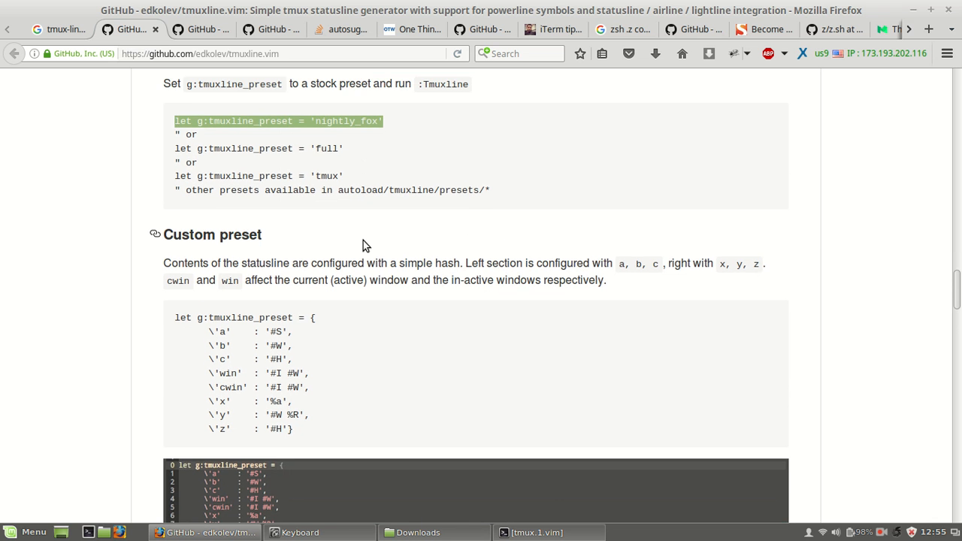
scroll("down", 3)
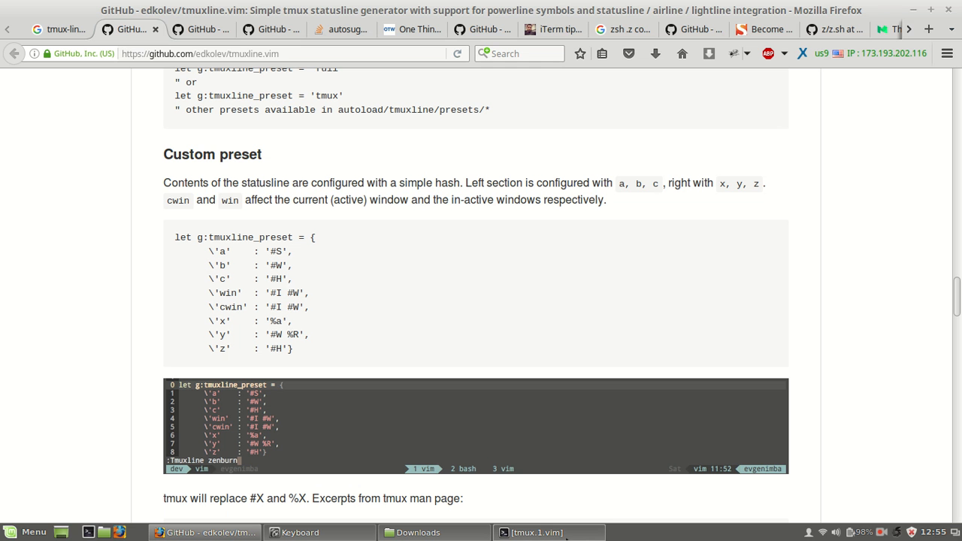
left_click(548, 532)
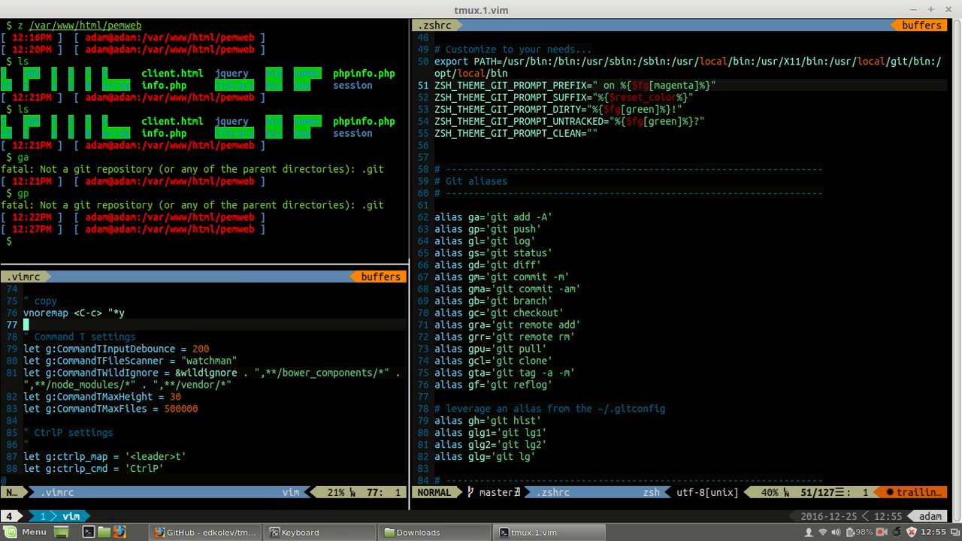
Scroll .vimrc down to the end of the airline symbol settings before the Tender section
scroll("down", 3)
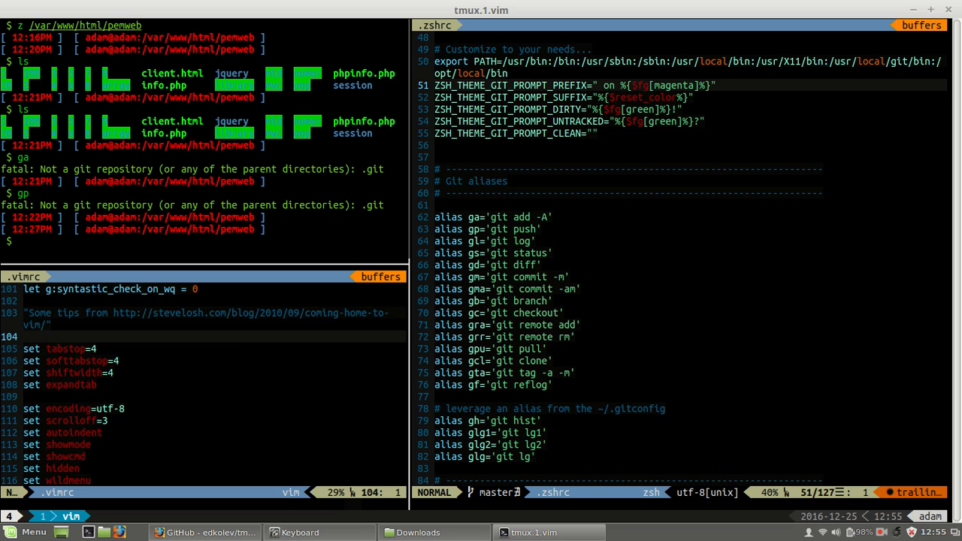
scroll("down", 3)
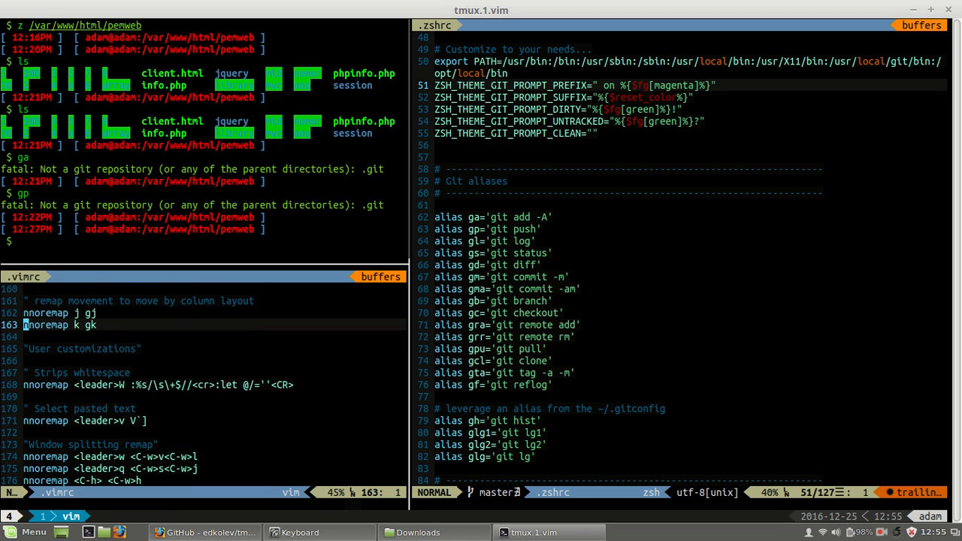
scroll("down", 3)
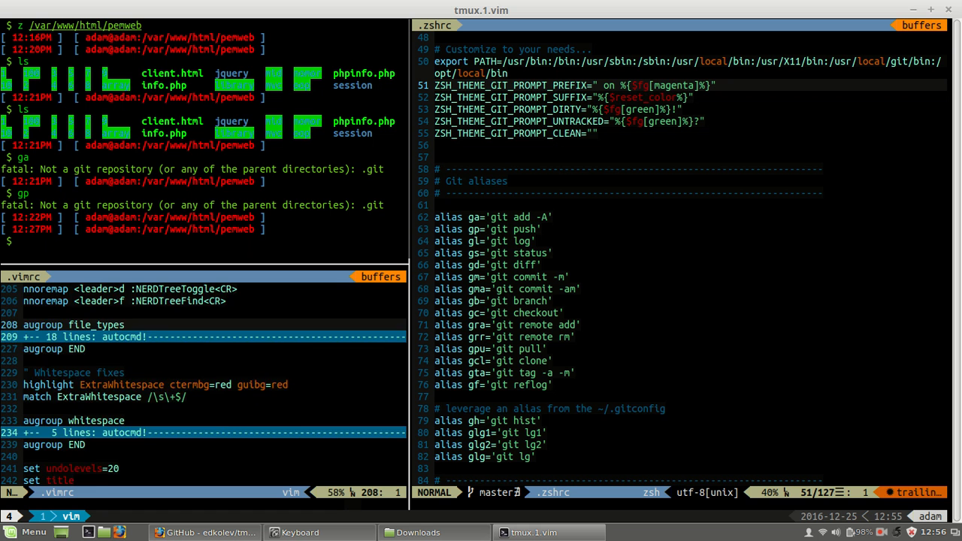
scroll("down", 3)
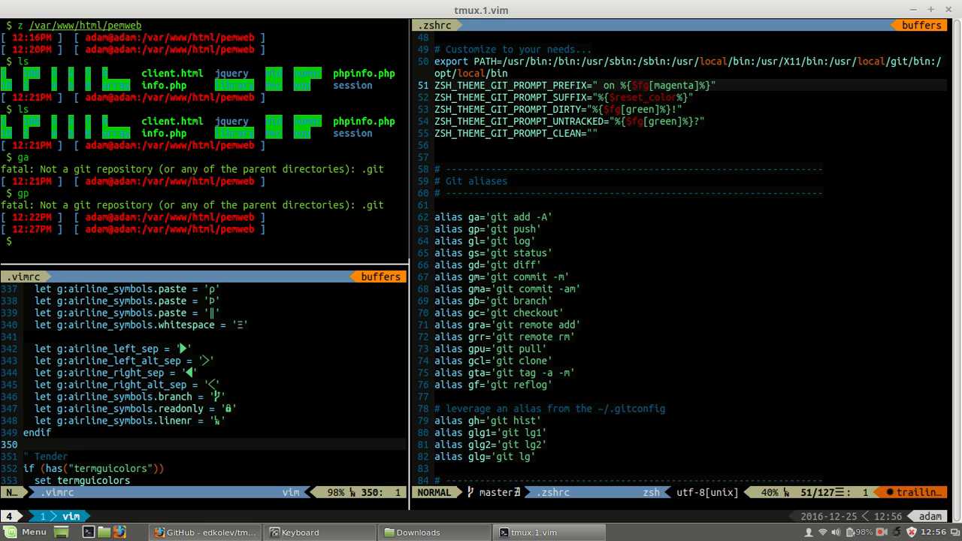
Add a Tmuxline comment and paste let g:tmuxline_preset = 'nightly_fox' into .vimrc
key("i")
type("\"")
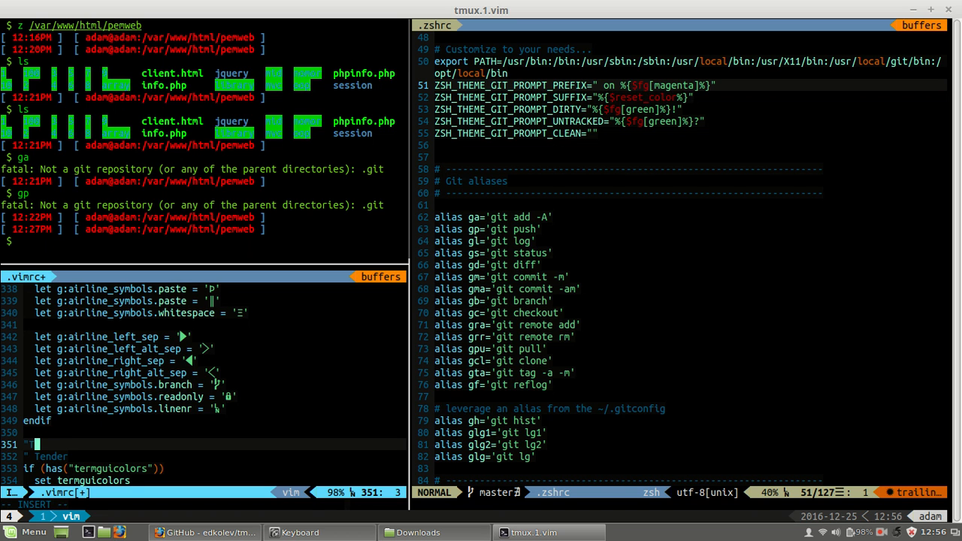
type("Tmuxline")
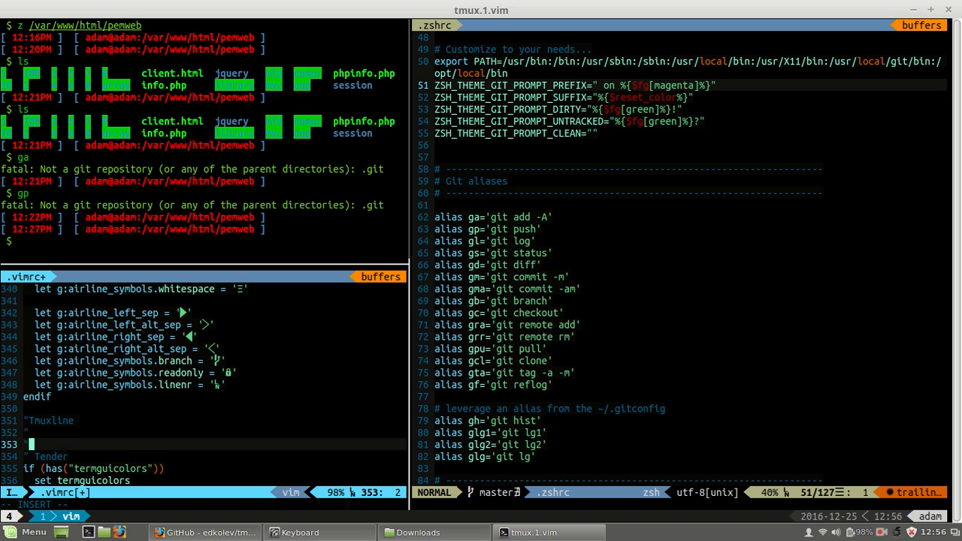
right_click(514, 361)
type("let g:tmuxline_preset = 'nightly_fox'")
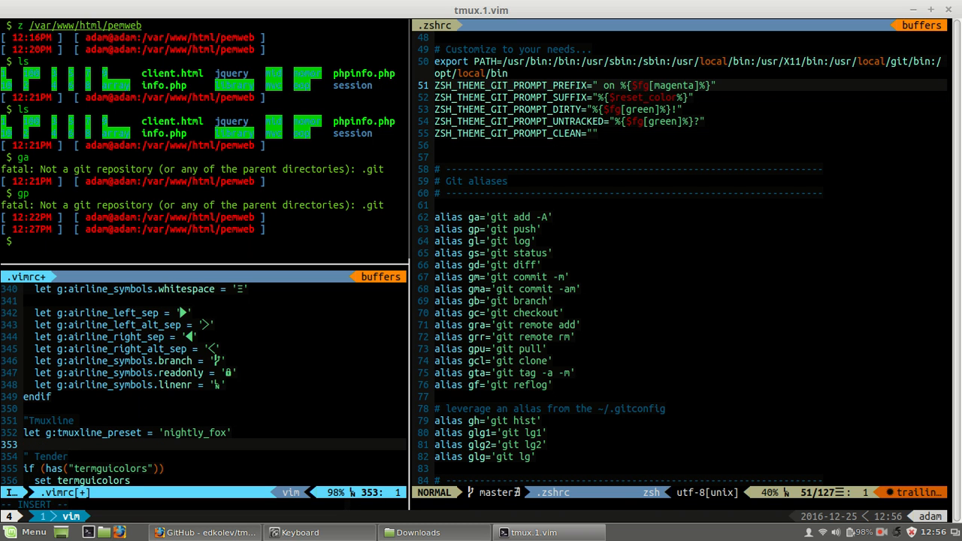
key("Escape")
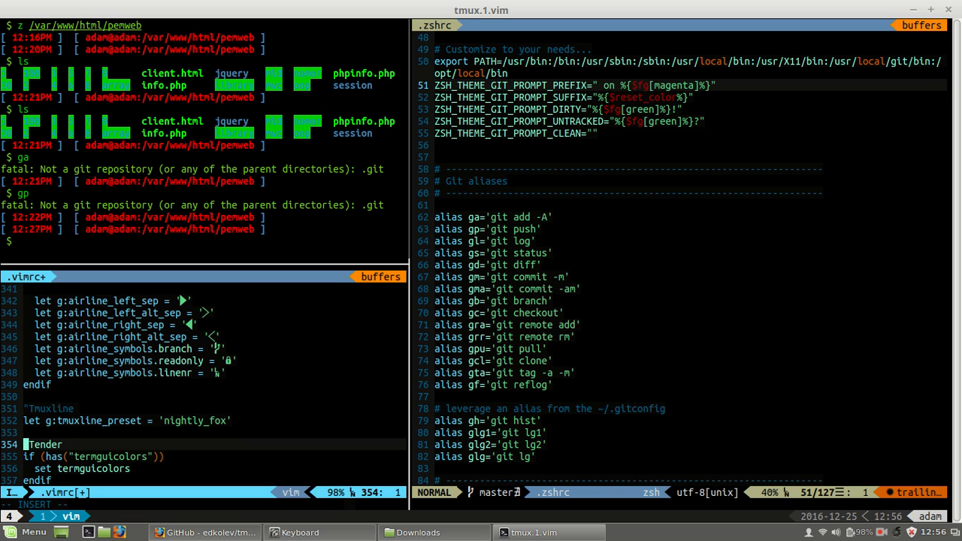
Undo the last change and close .vimrc, leaving an empty Vim start screen
key("Escape")
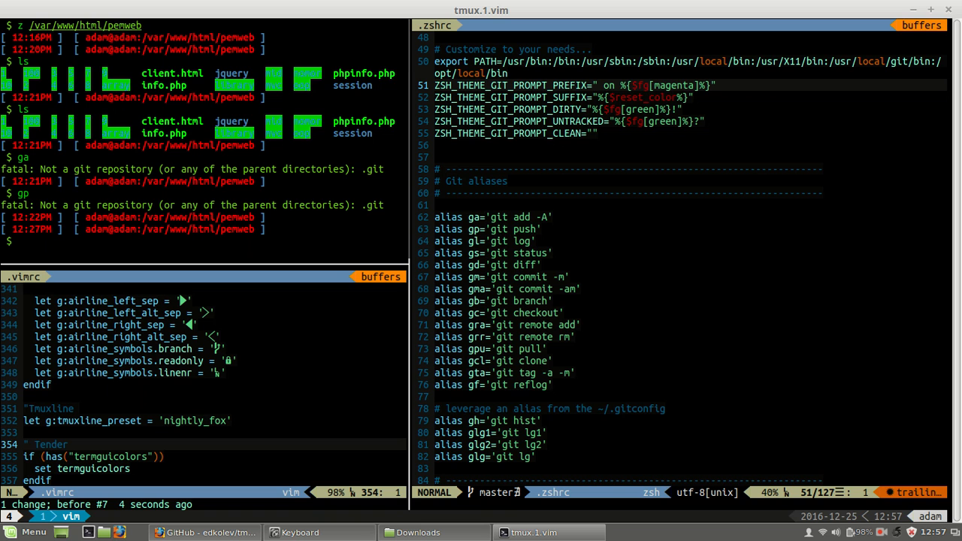
key("Escape")
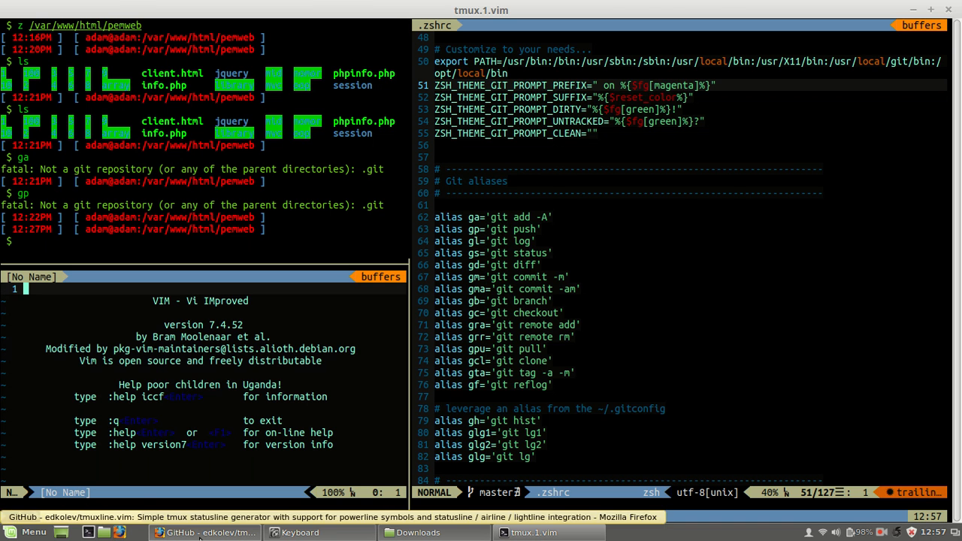
Scroll the tmuxline README to the preset example running whoami, uptime and date
left_click(204, 532)
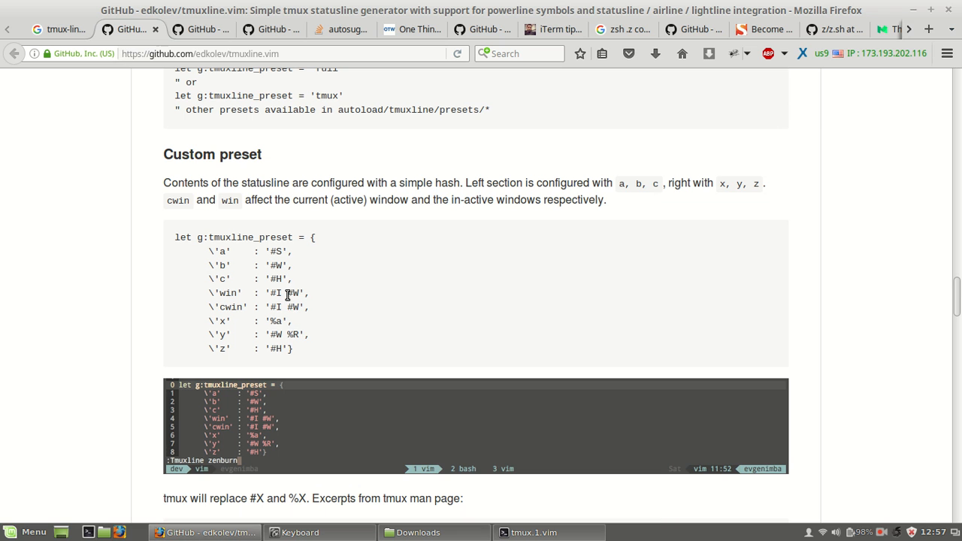
mouse_move(271, 250)
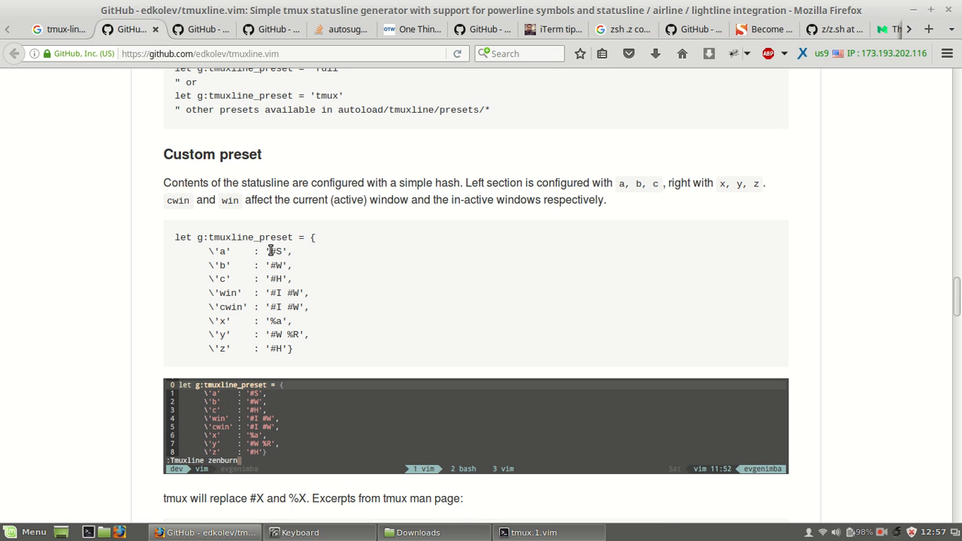
mouse_move(173, 236)
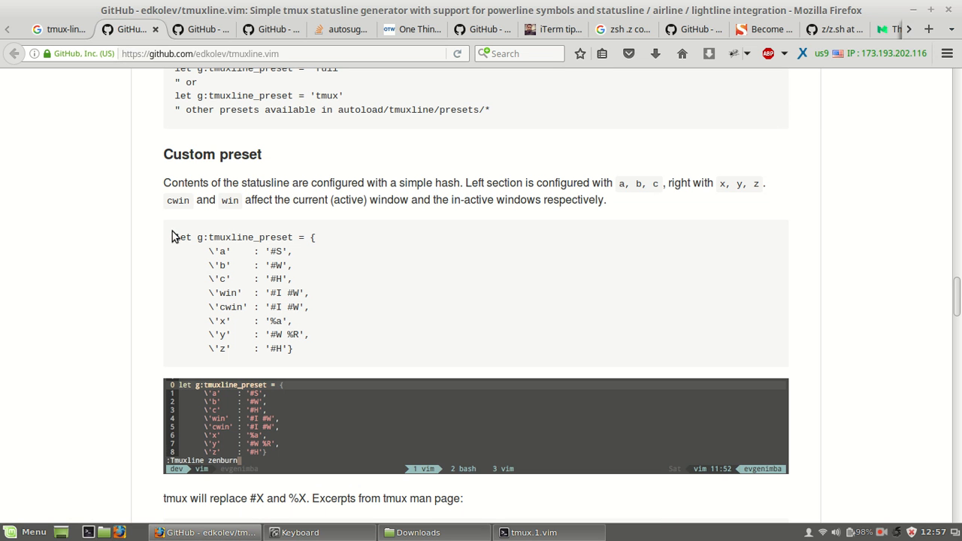
scroll("up", 3)
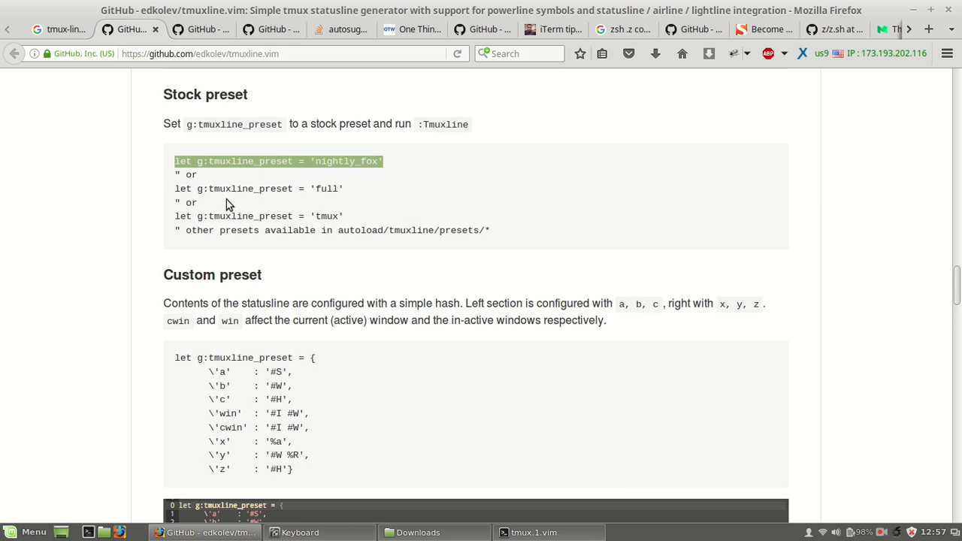
left_click(548, 532)
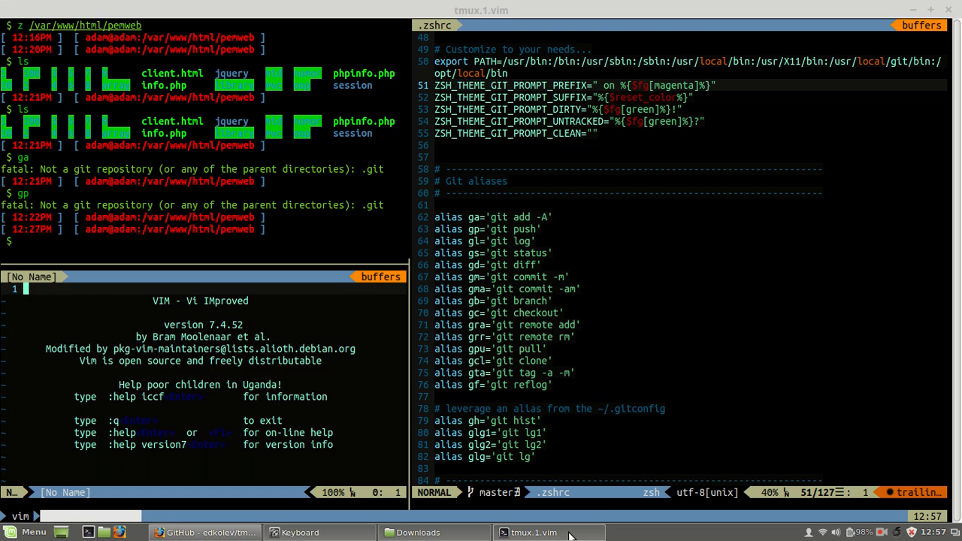
left_click(203, 531)
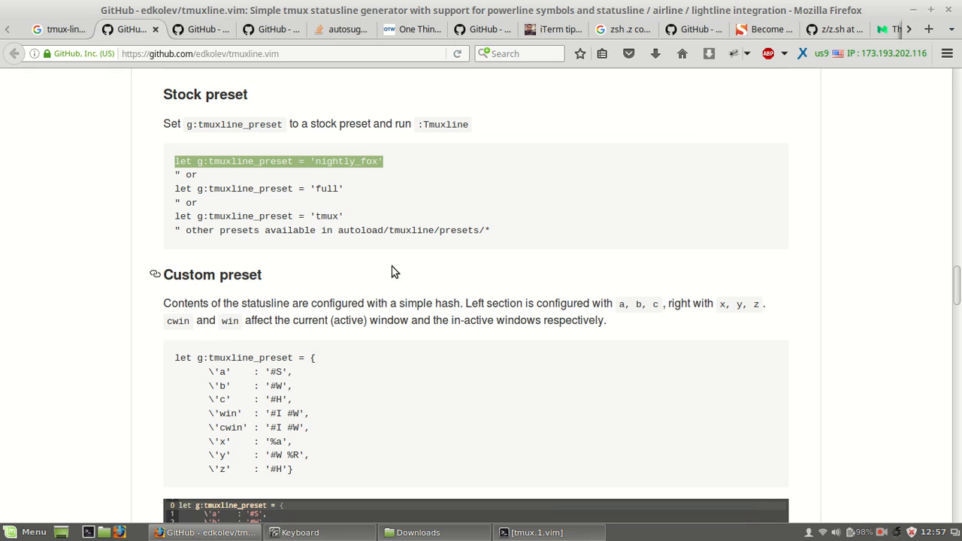
mouse_move(172, 192)
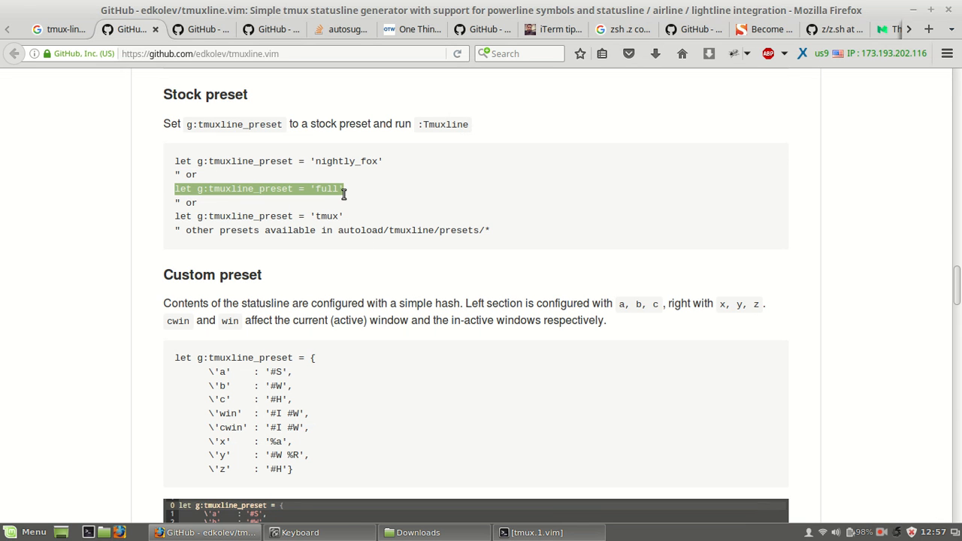
scroll("up", 3)
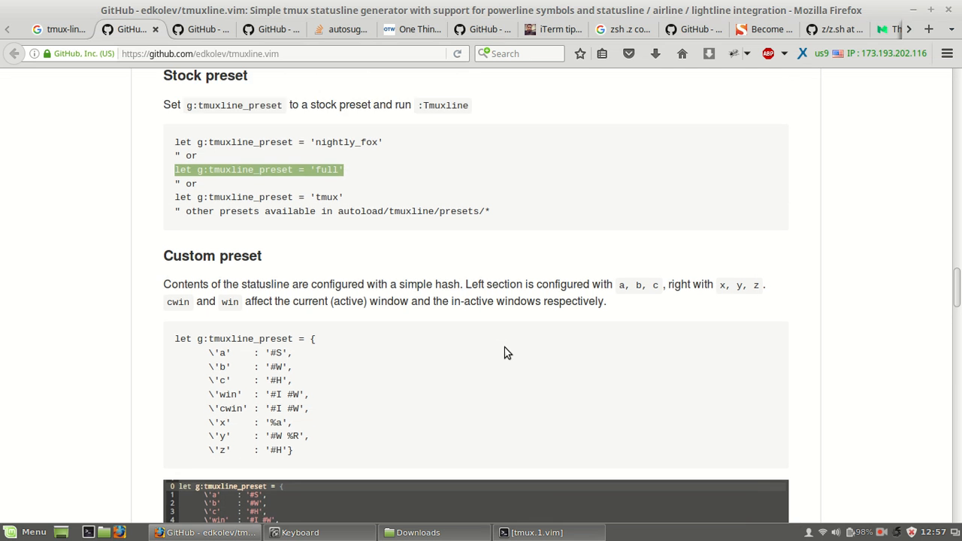
scroll("down", 3)
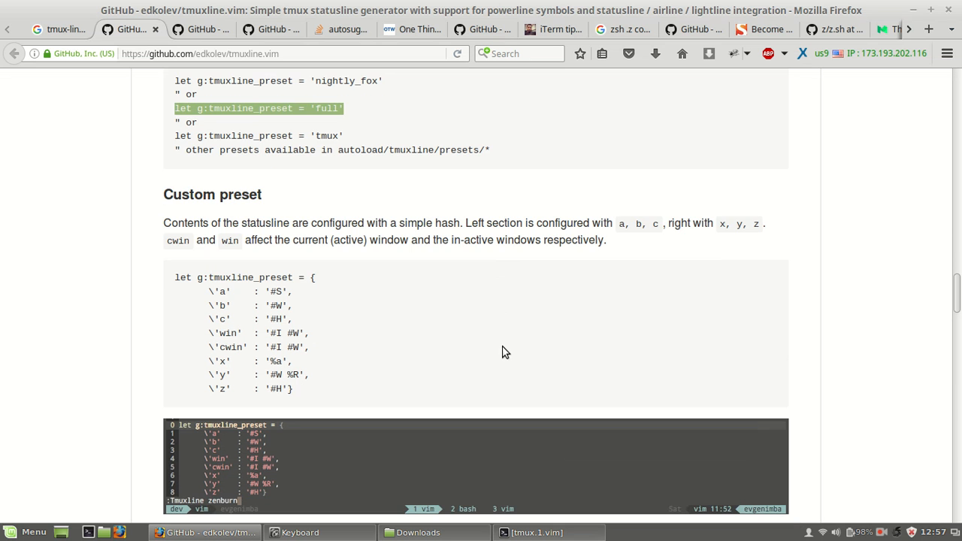
scroll("down", 3)
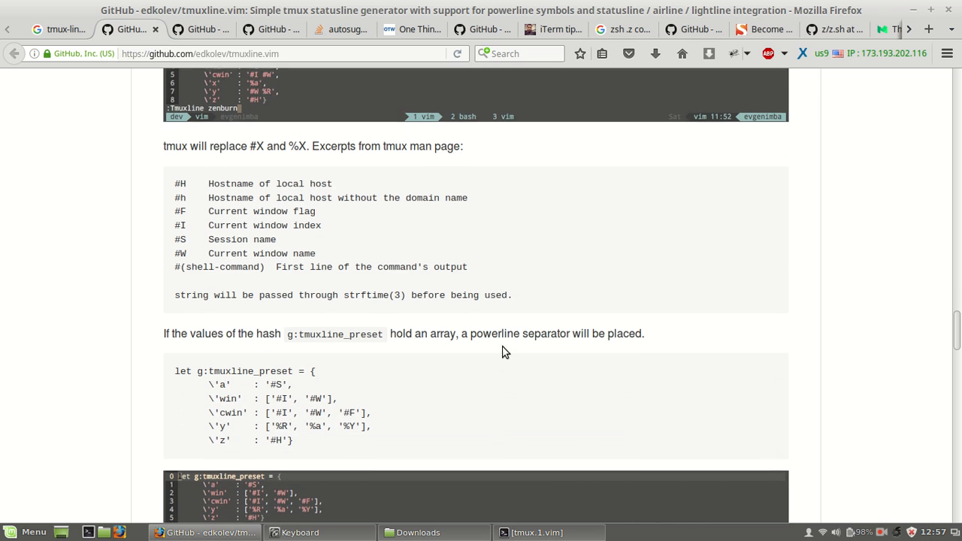
scroll("down", 3)
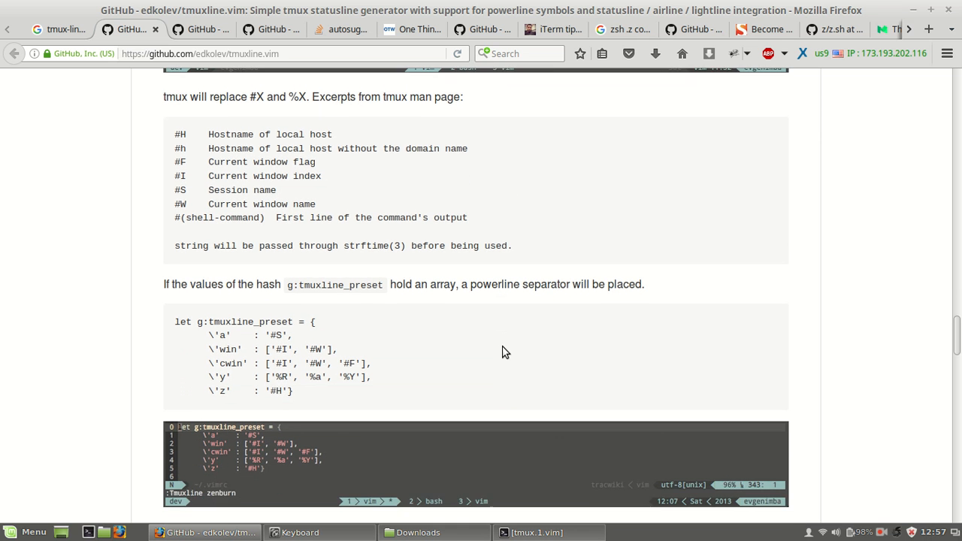
scroll("down", 3)
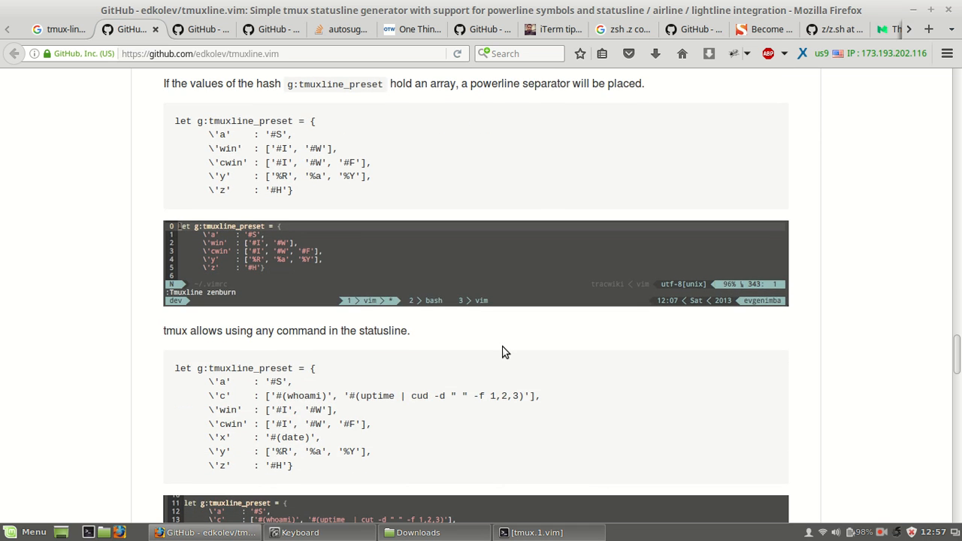
scroll("up", 3)
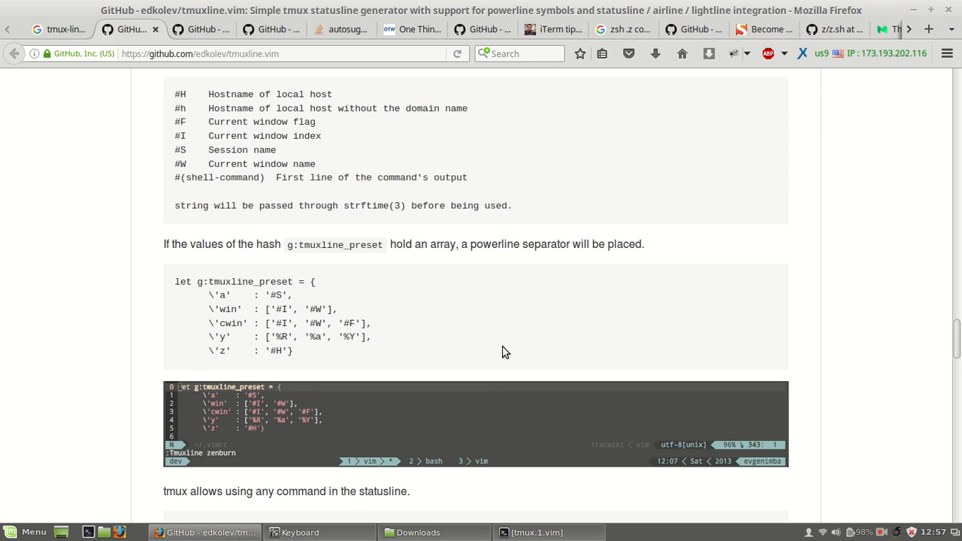
scroll("down", 3)
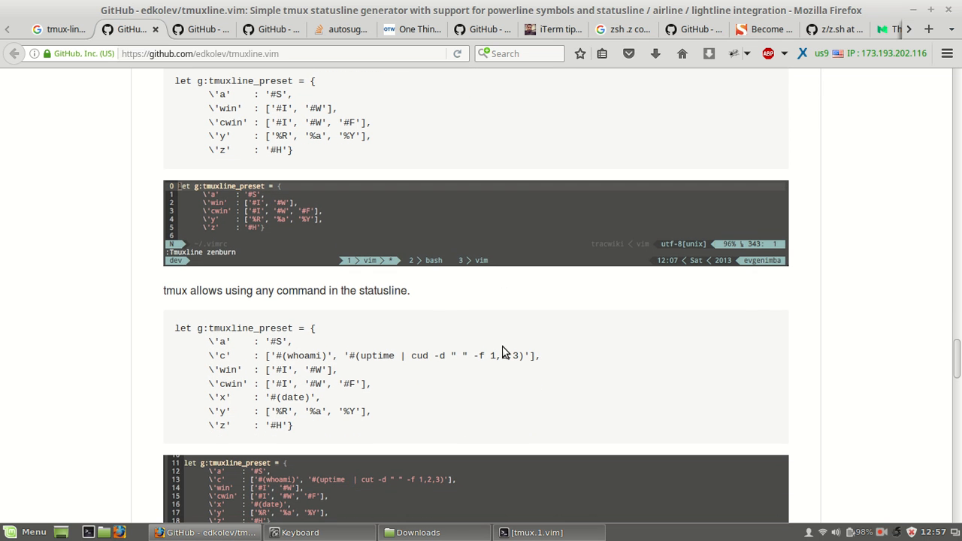
scroll("down", 3)
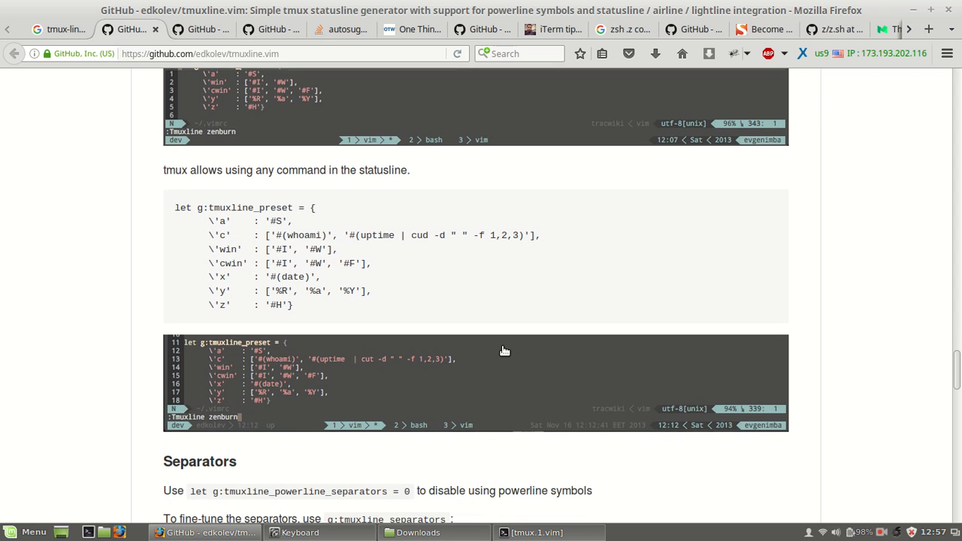
mouse_move(504, 350)
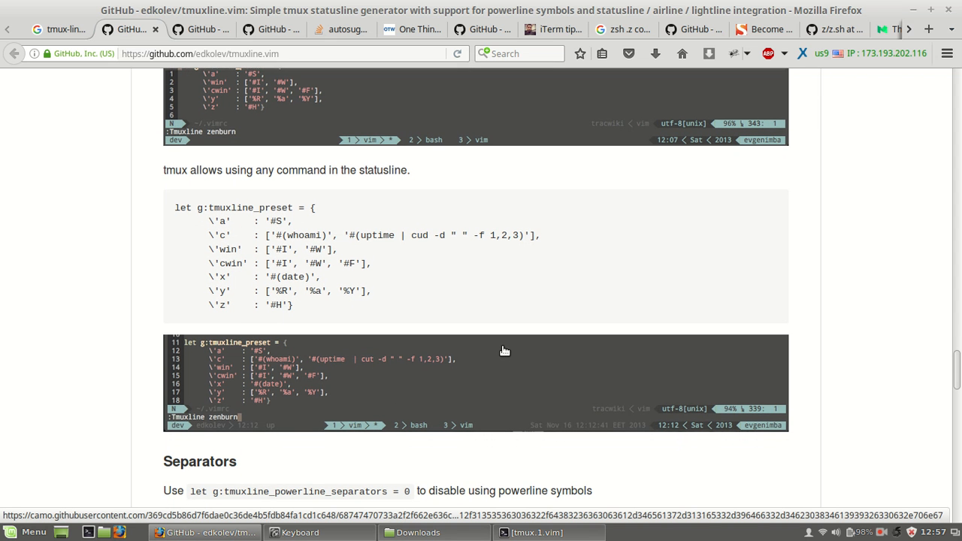
scroll("up", 3)
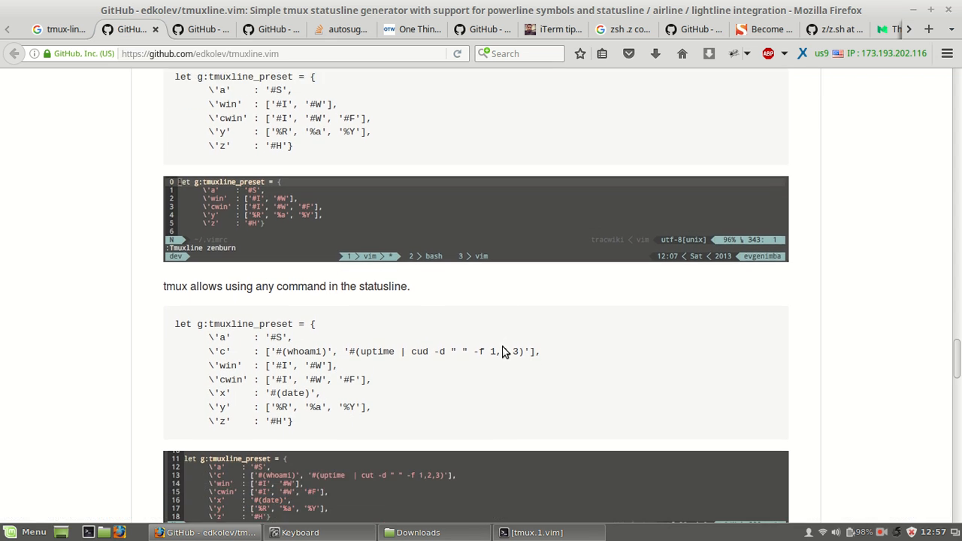
scroll("down", 3)
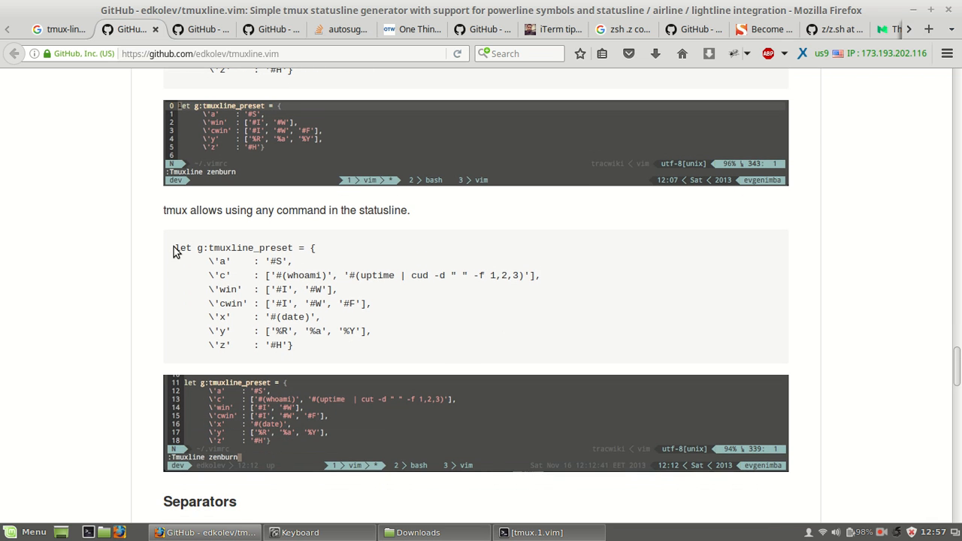
Copy the whoami/uptime/date g:tmuxline_preset block and browse on to the Separators section
right_click(235, 293)
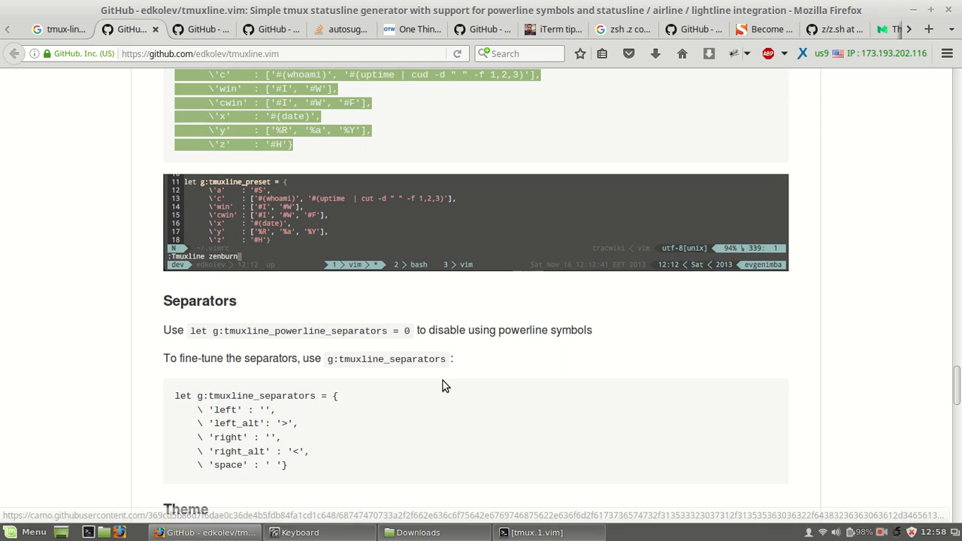
scroll("down", 3)
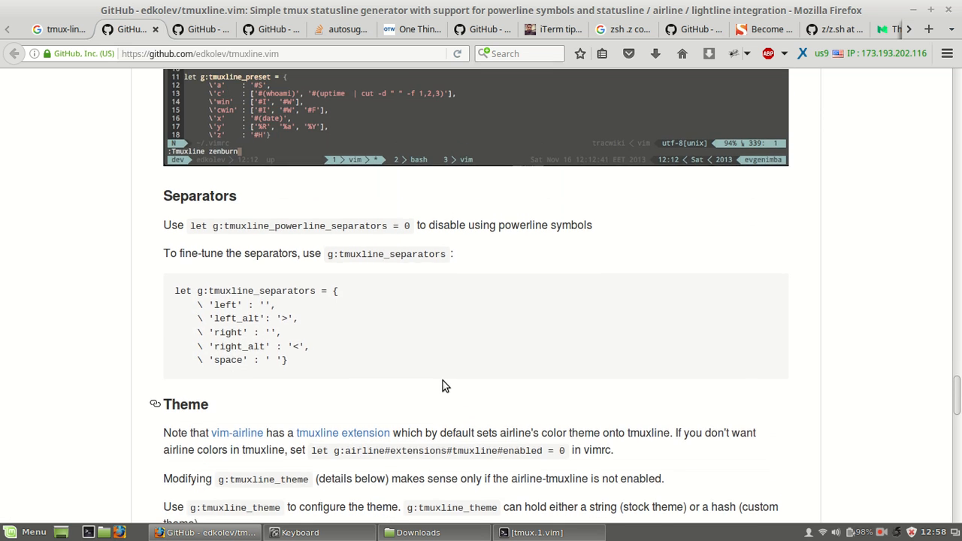
scroll("up", 3)
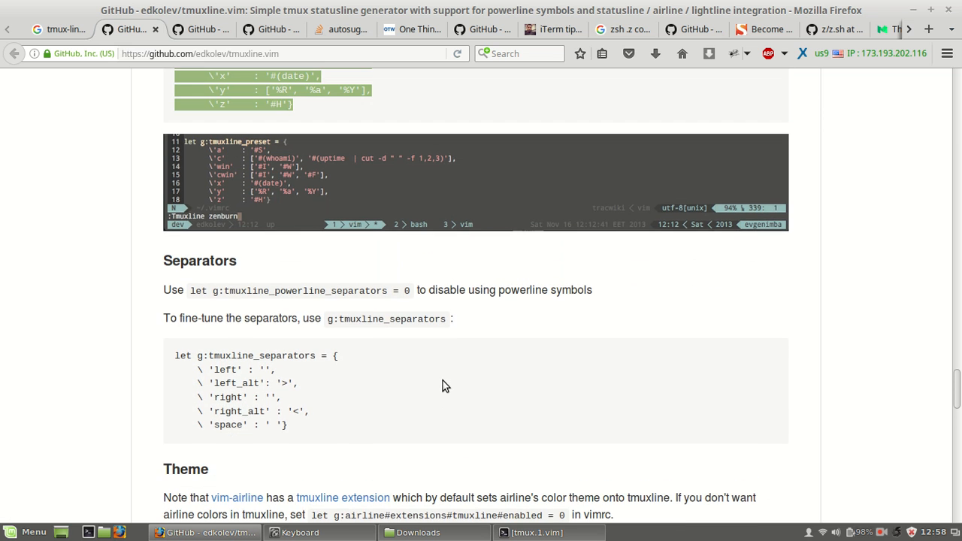
mouse_move(256, 372)
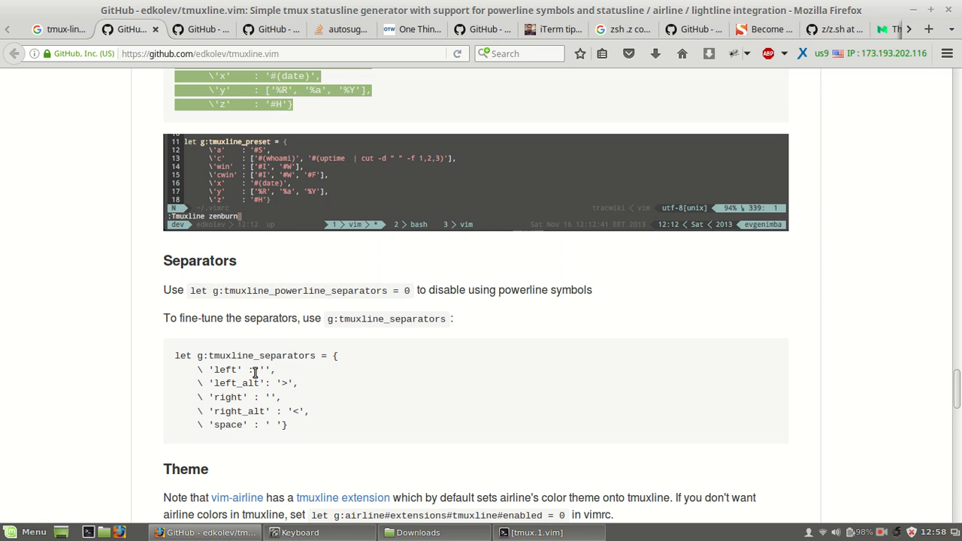
scroll("up", 3)
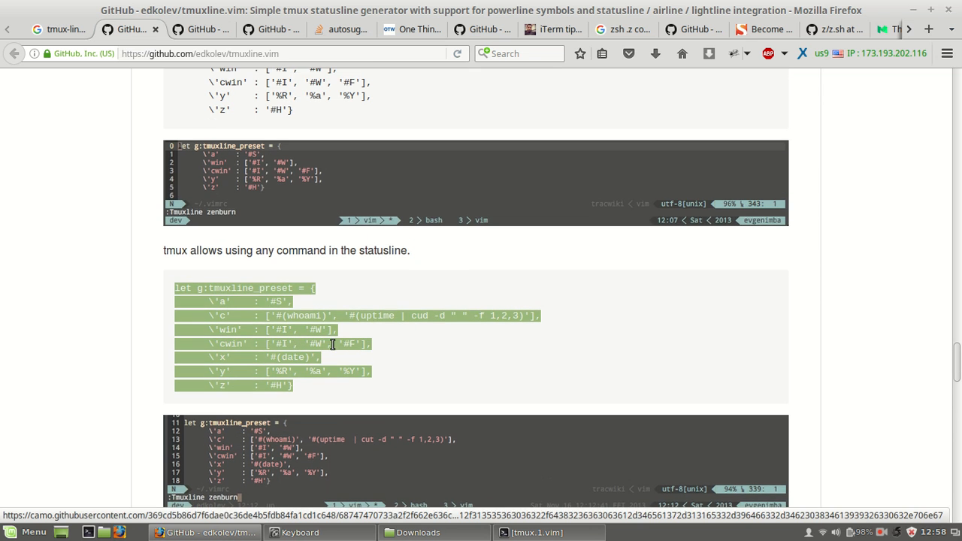
mouse_move(703, 219)
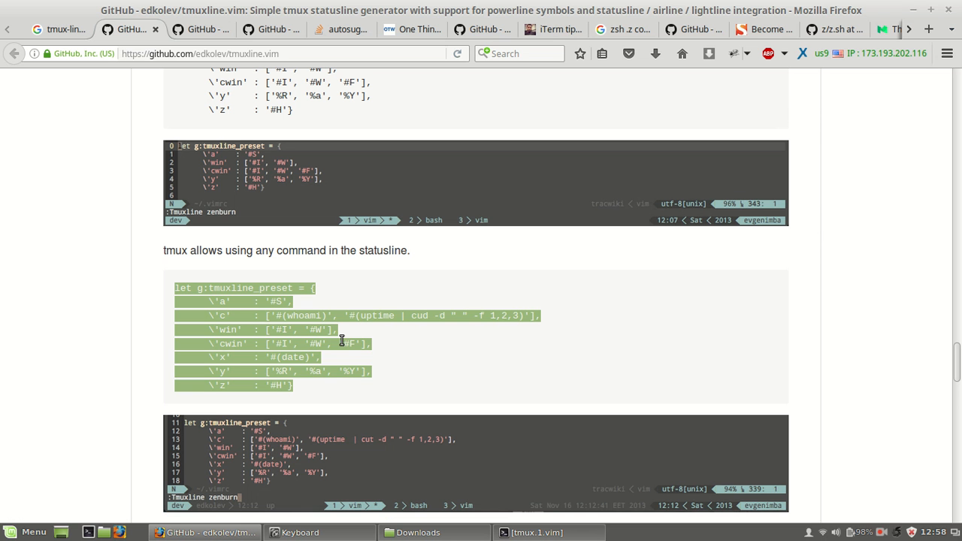
scroll("up", 3)
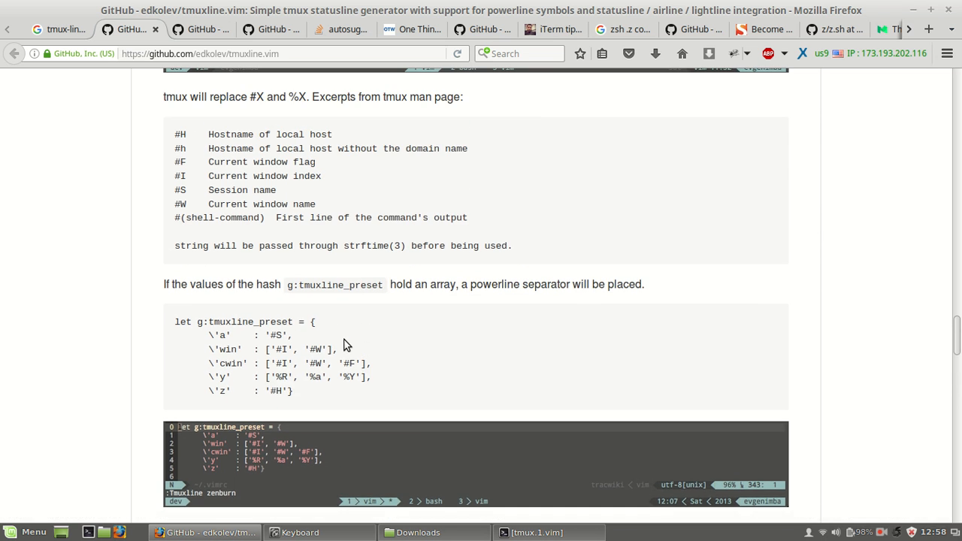
scroll("down", 3)
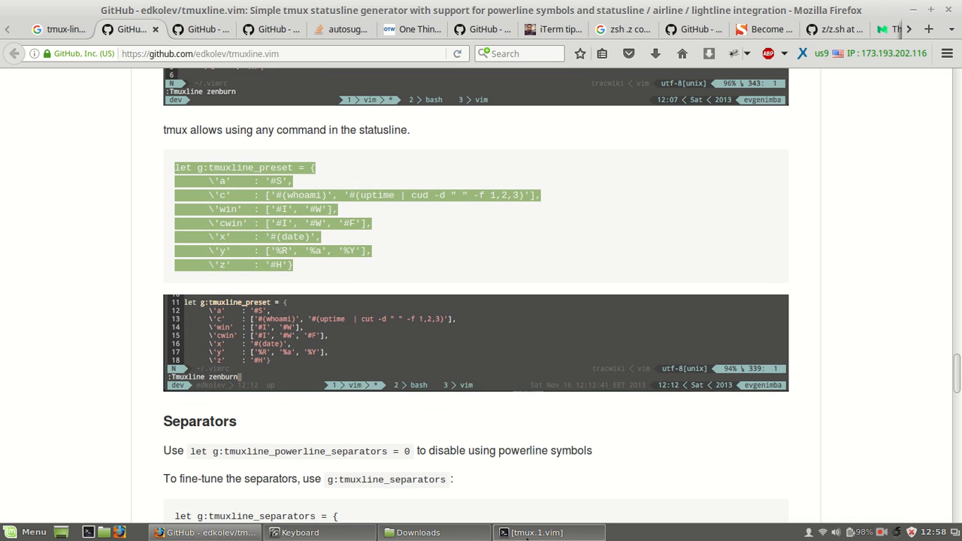
Reopen .vimrc in Vim and search /vtmuxline to jump to the Tmuxline nightly_fox preset line
left_click(548, 532)
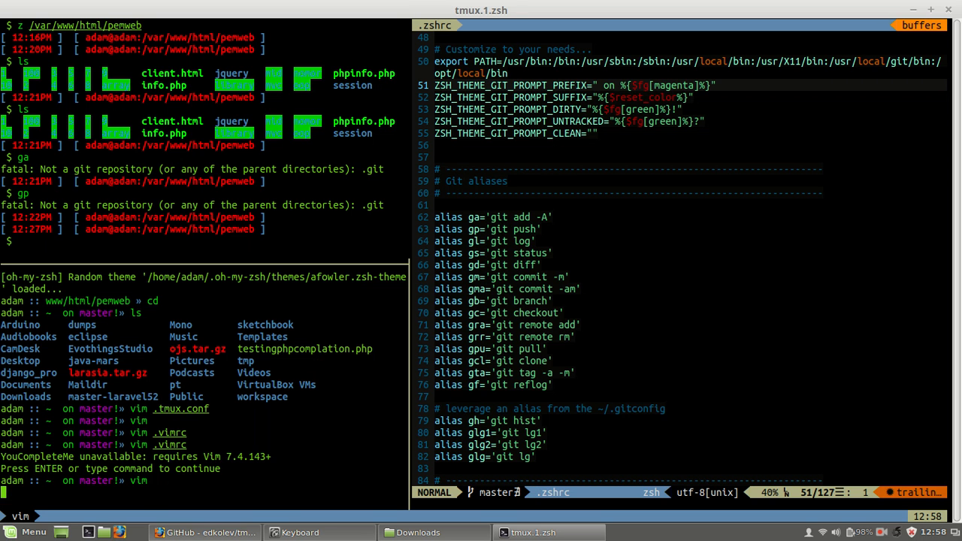
key("Return")
type("/\\")
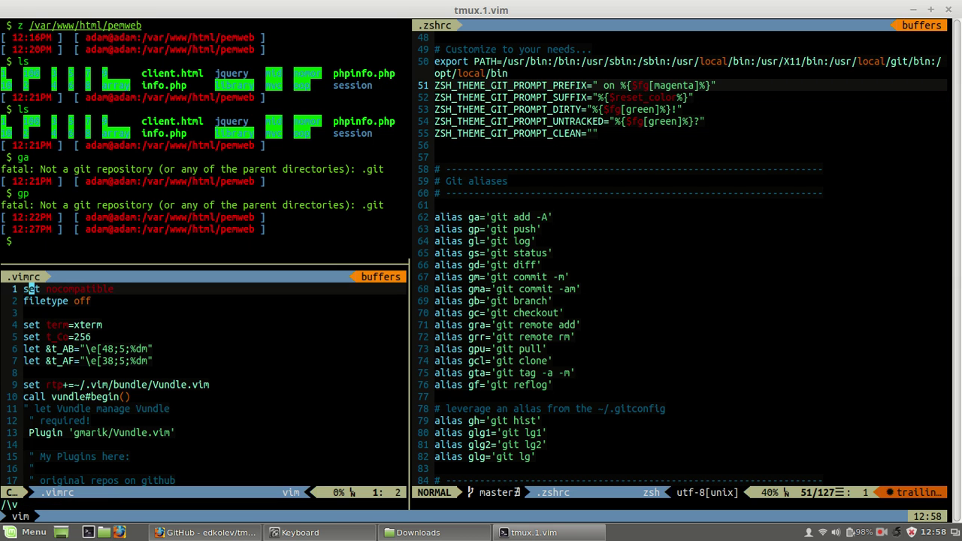
type("vtmux")
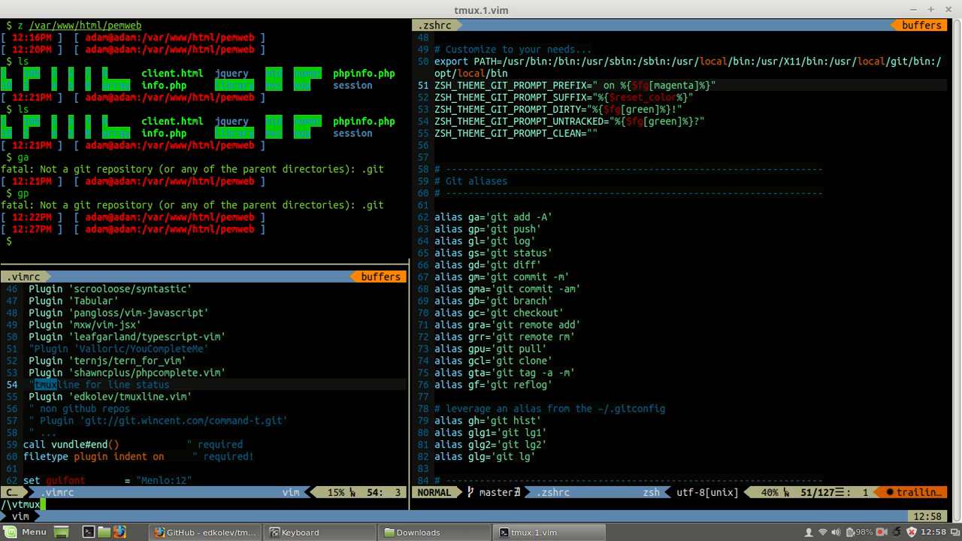
type("line")
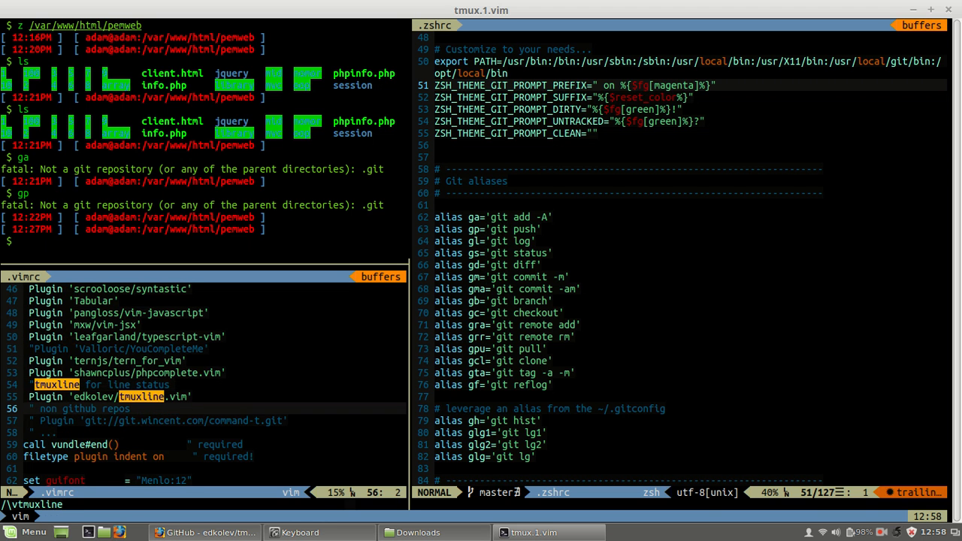
key("n")
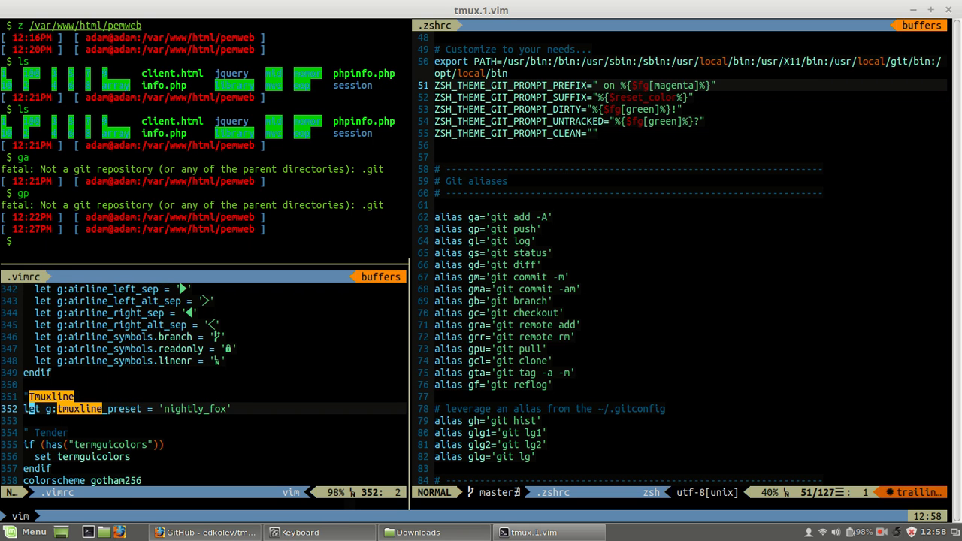
Paste the custom g:tmuxline_preset hash (whoami, uptime, date) below the nightly_fox line and save-quit .vimrc
right_click(538, 493)
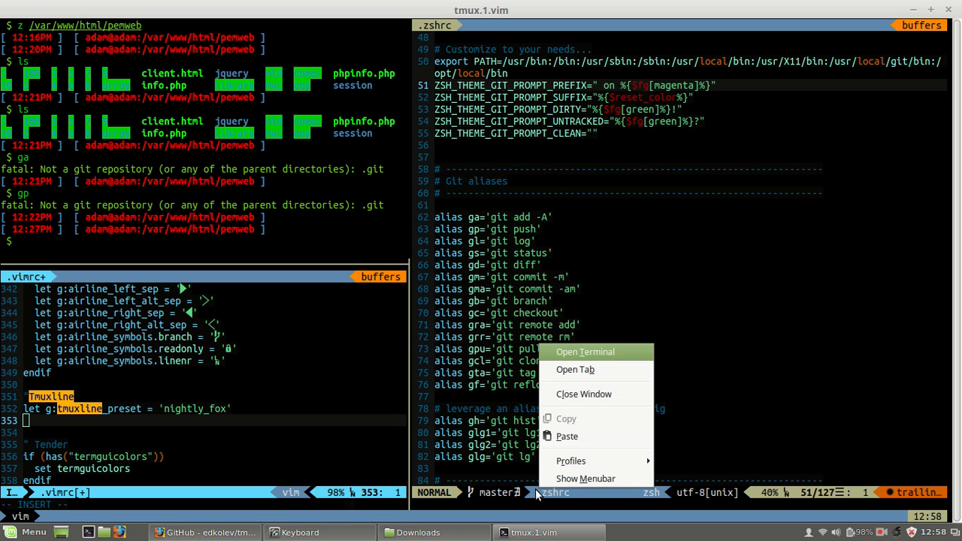
mouse_move(586, 478)
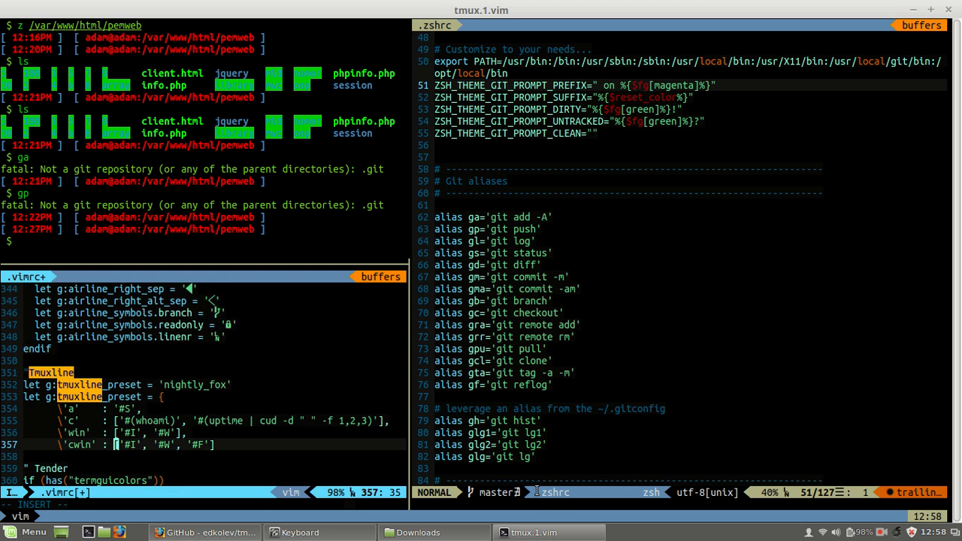
scroll("down", 3)
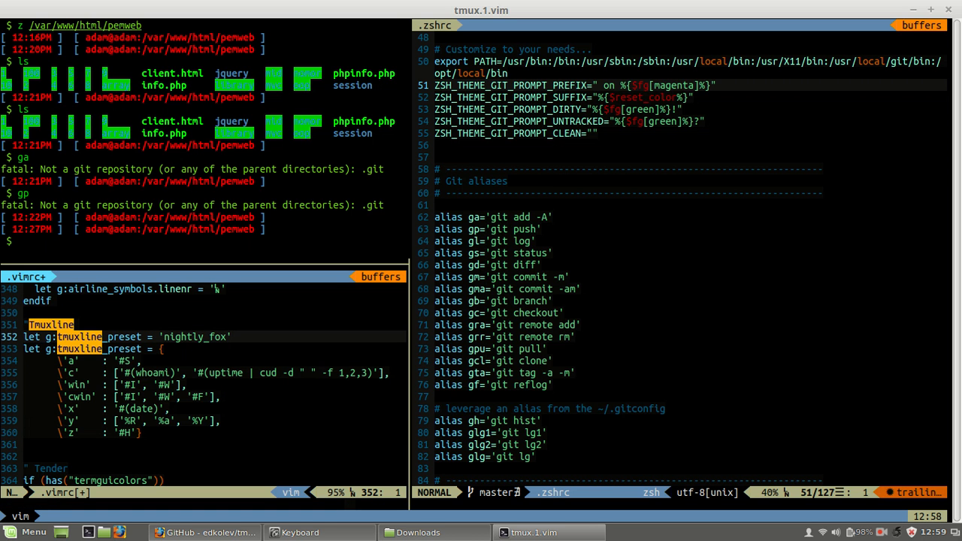
key("i")
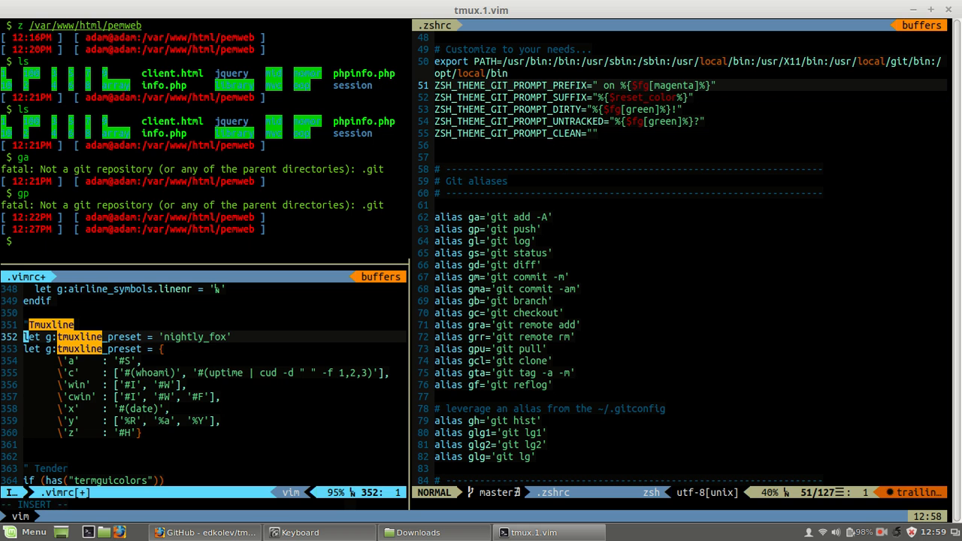
key("Escape")
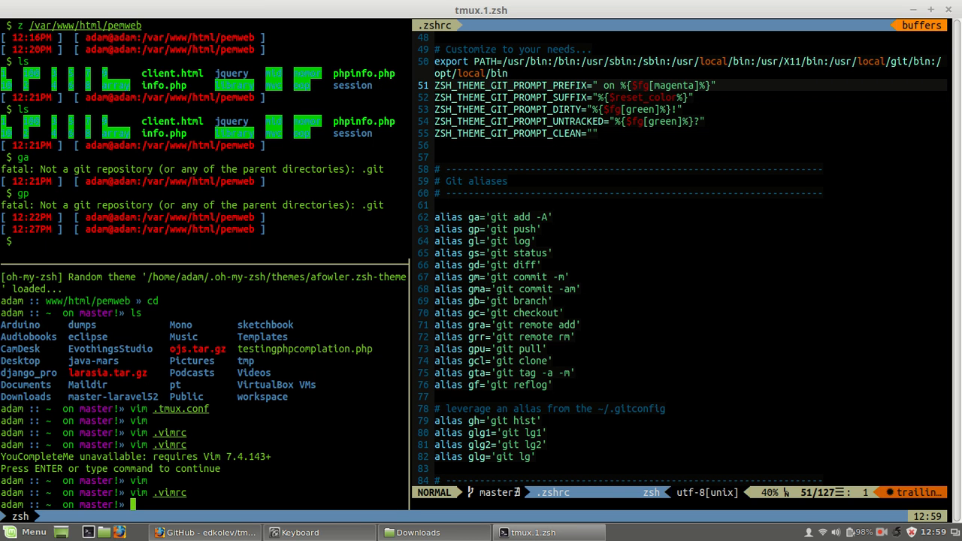
Reopen .vimrc in Vim from the zsh prompt to see the new tmux status bar details
type("vim .vimrc")
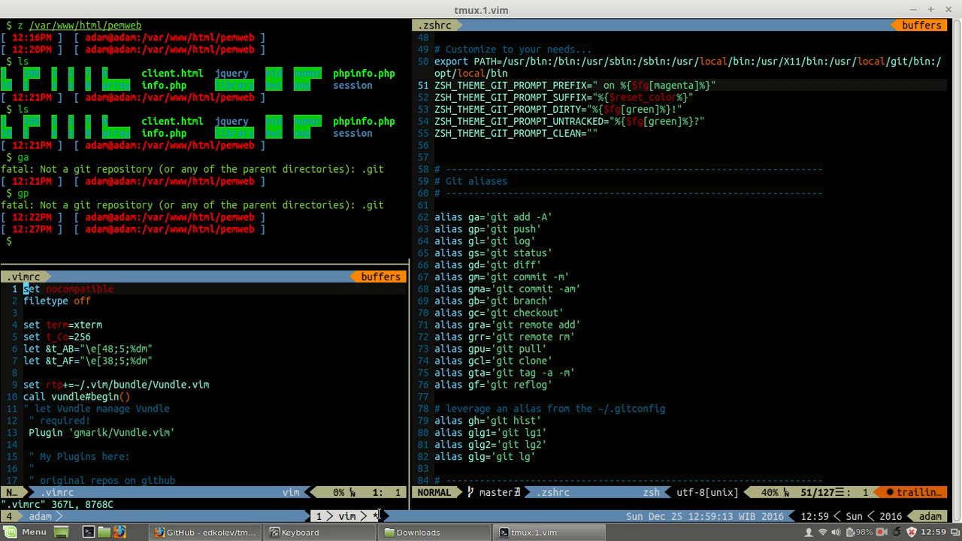
mouse_move(373, 440)
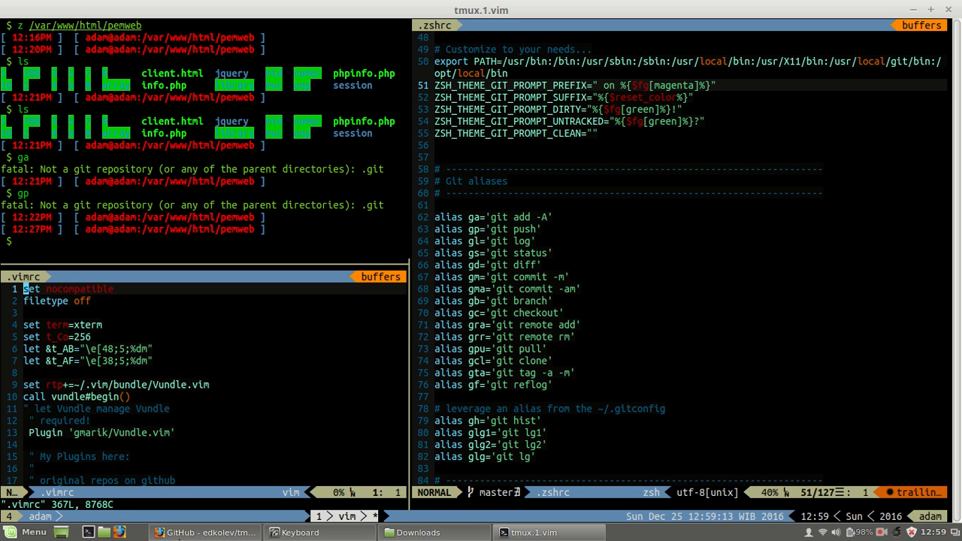
mouse_move(243, 388)
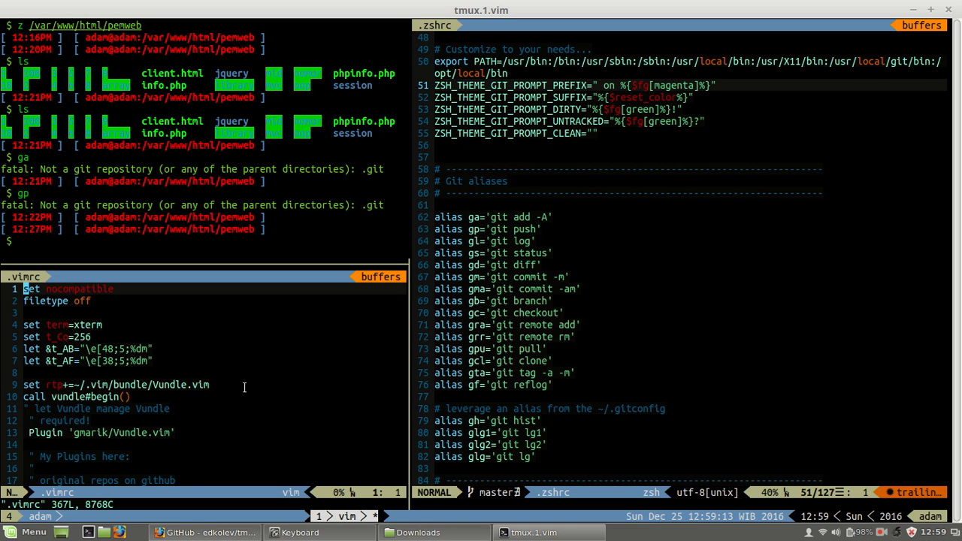
mouse_move(321, 442)
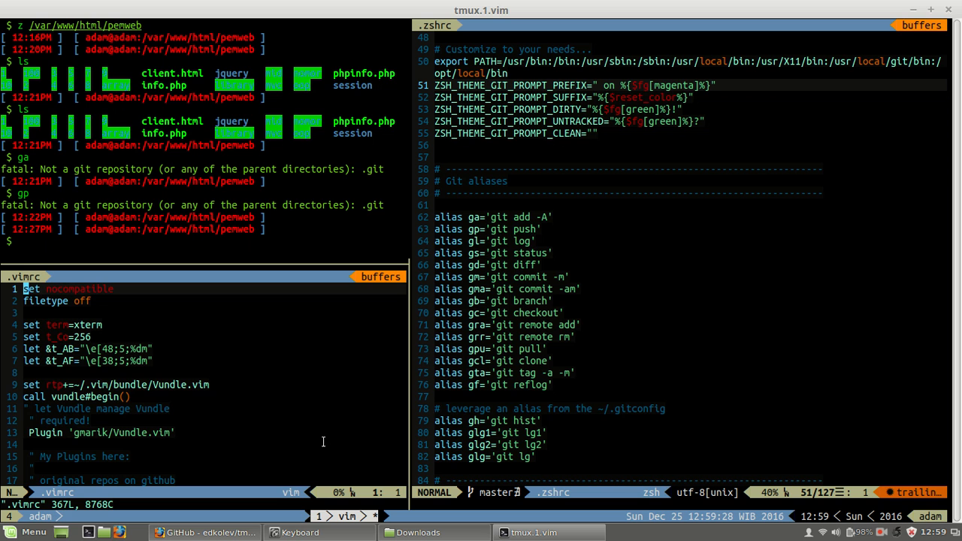